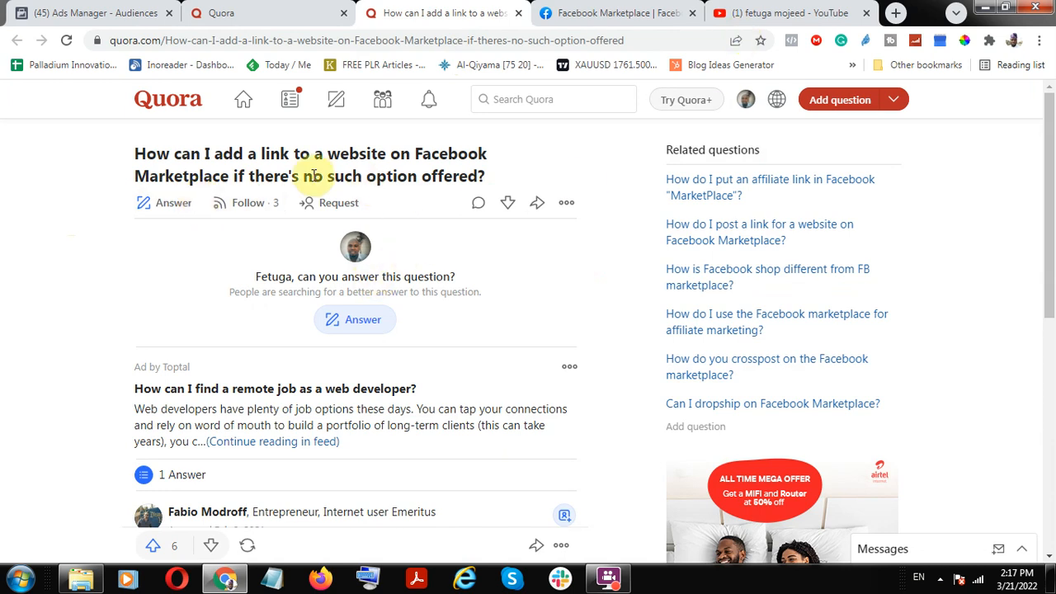
mouse_move(302, 172)
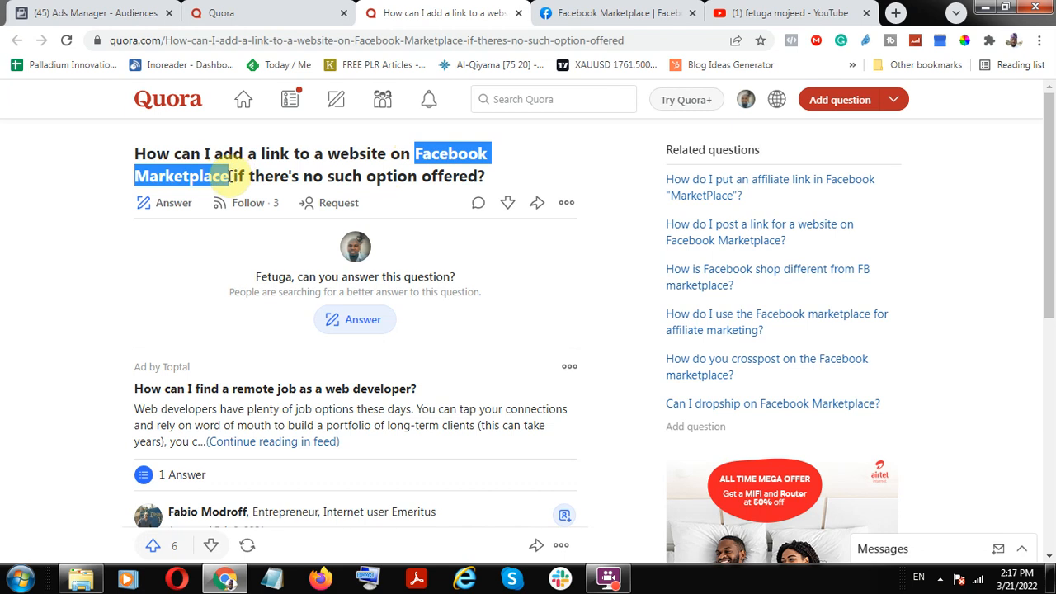
mouse_move(488, 180)
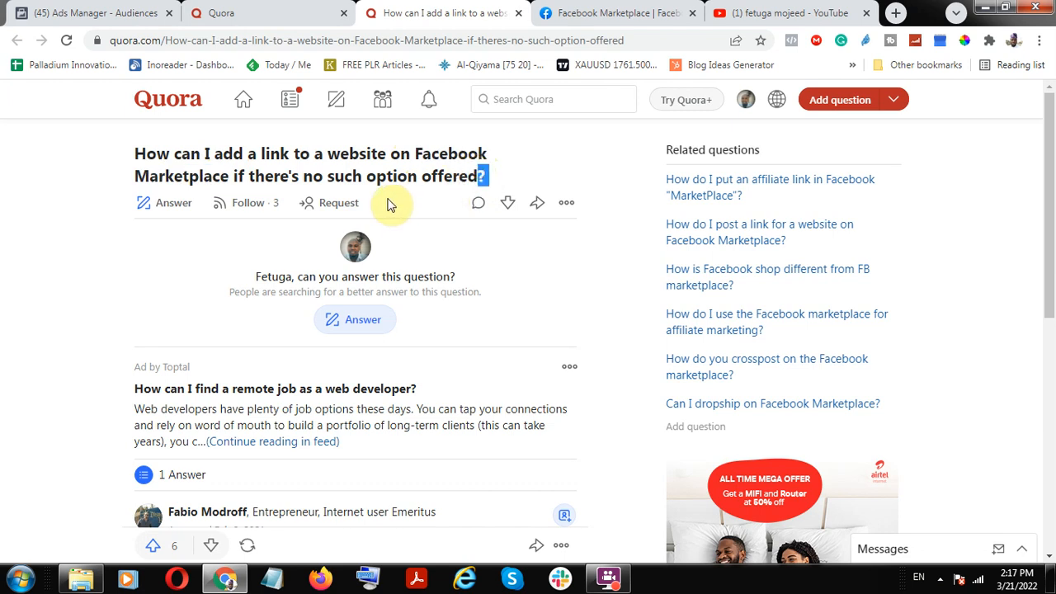
mouse_move(274, 153)
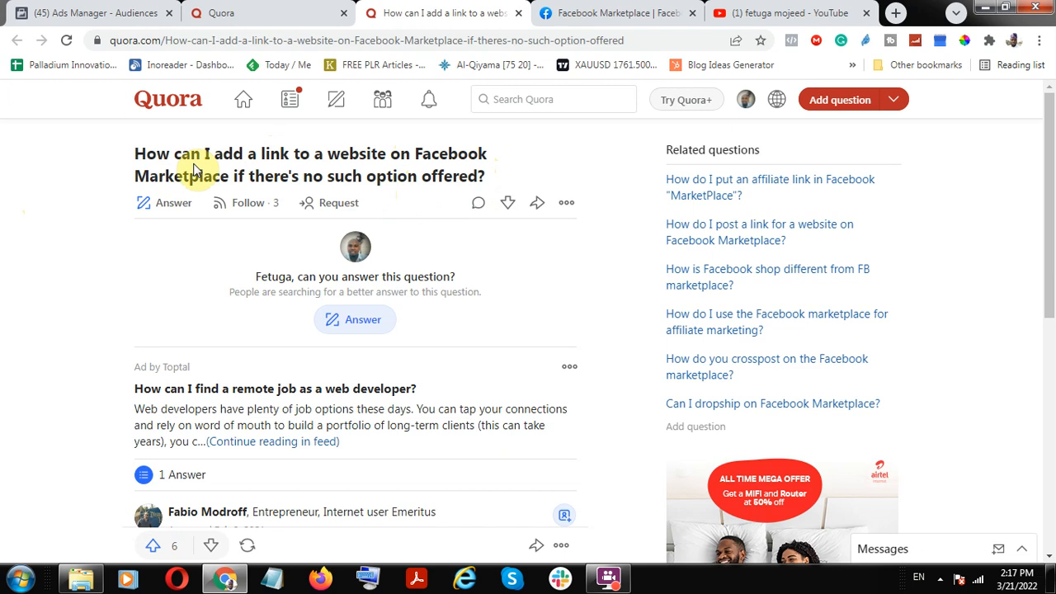
mouse_move(353, 162)
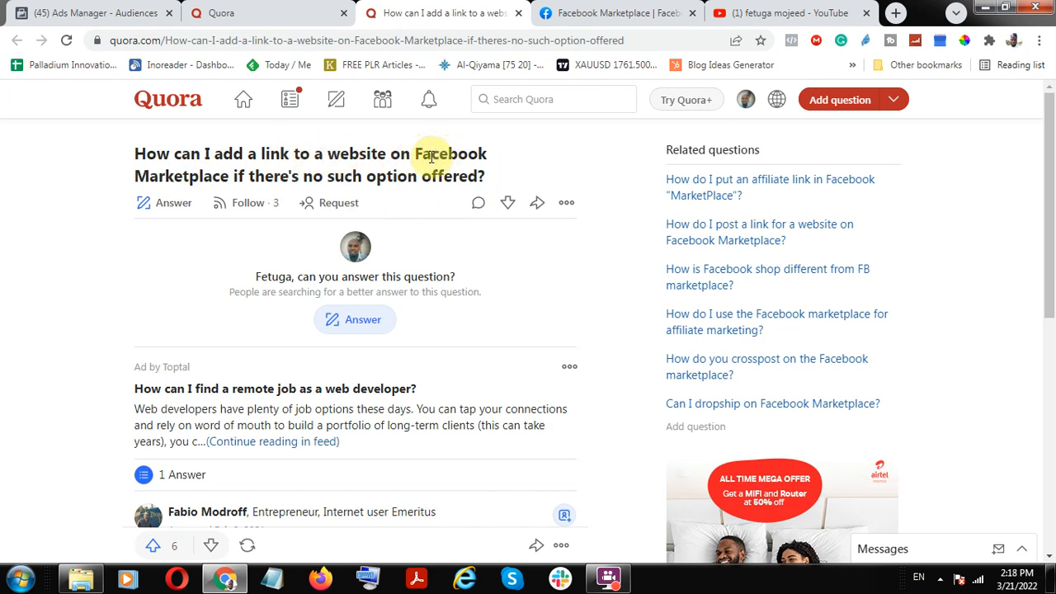
mouse_move(690, 138)
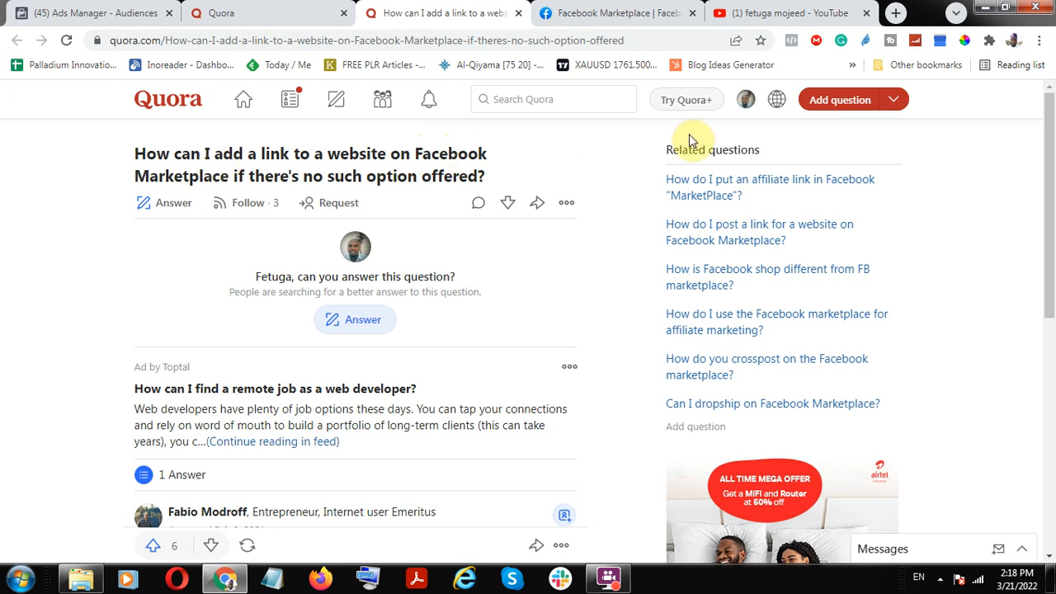
mouse_move(822, 13)
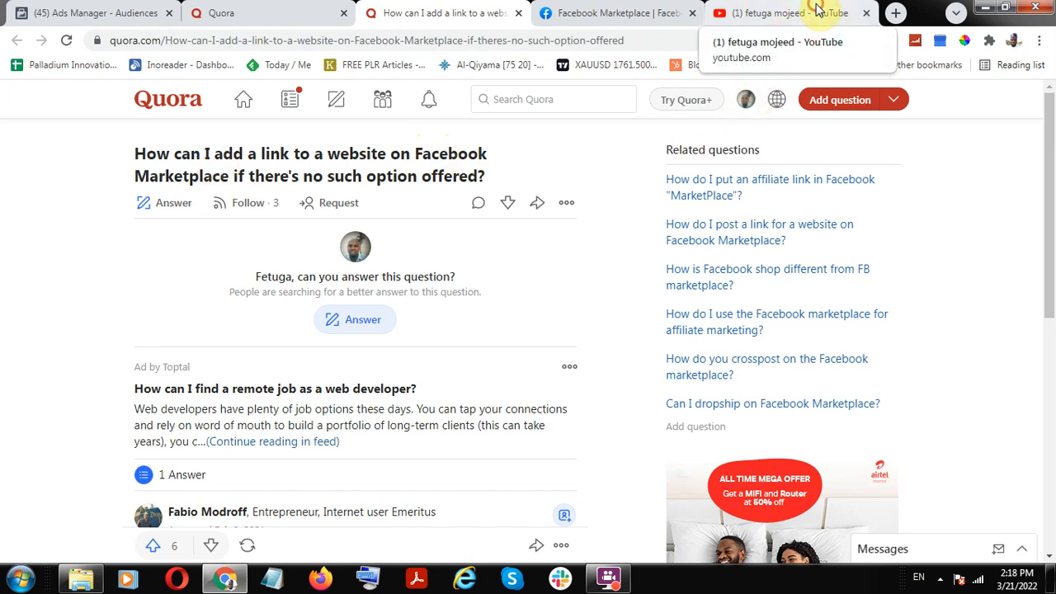
- Browse the YouTube channel's uploaded videos and return to the newest at the top
left_click(786, 14)
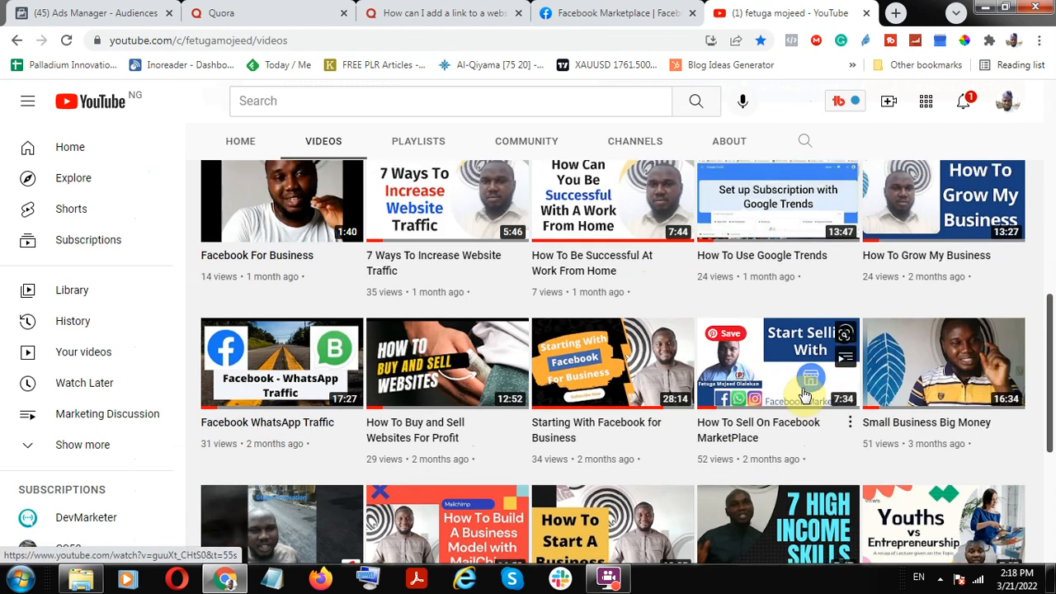
scroll("down", 3)
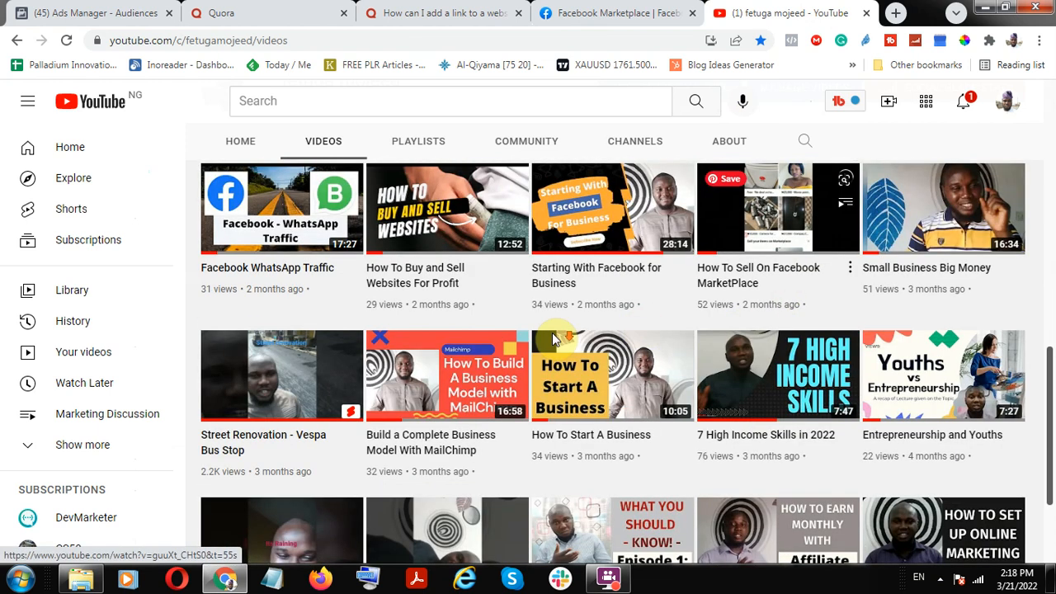
scroll("down", 3)
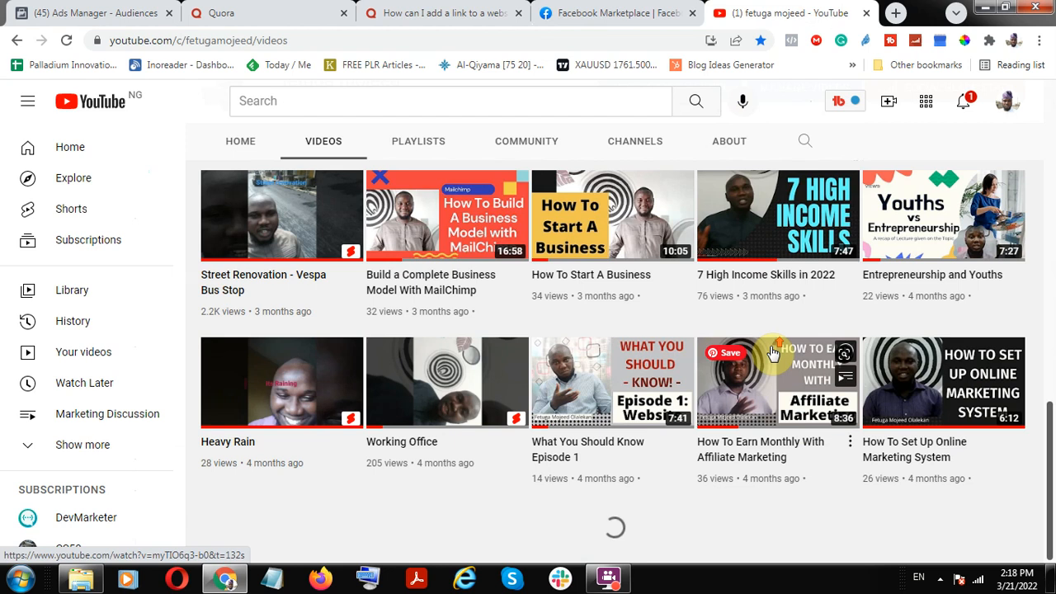
scroll("down", 3)
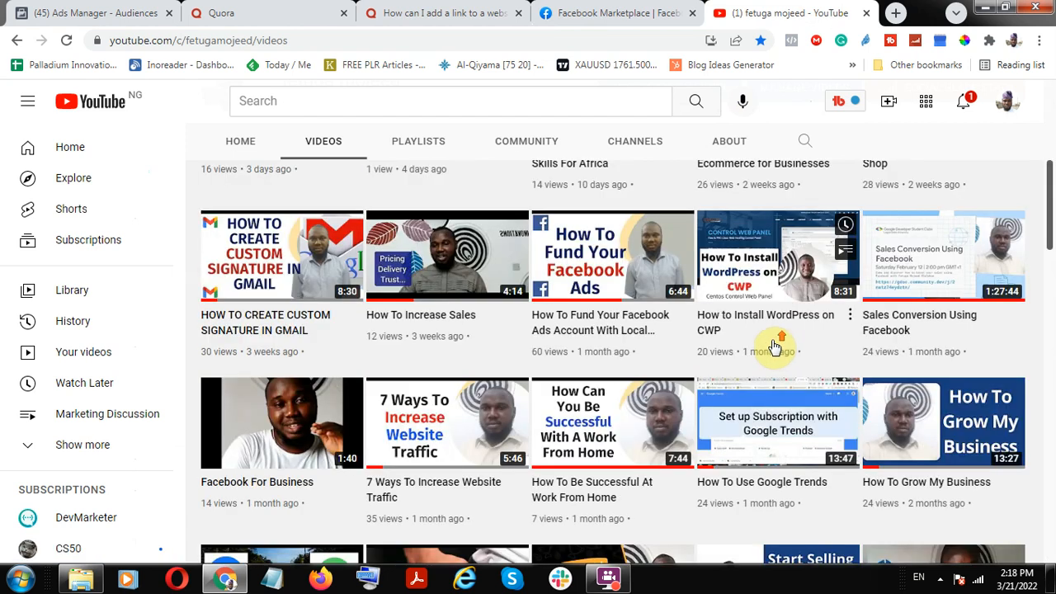
scroll("up", 3)
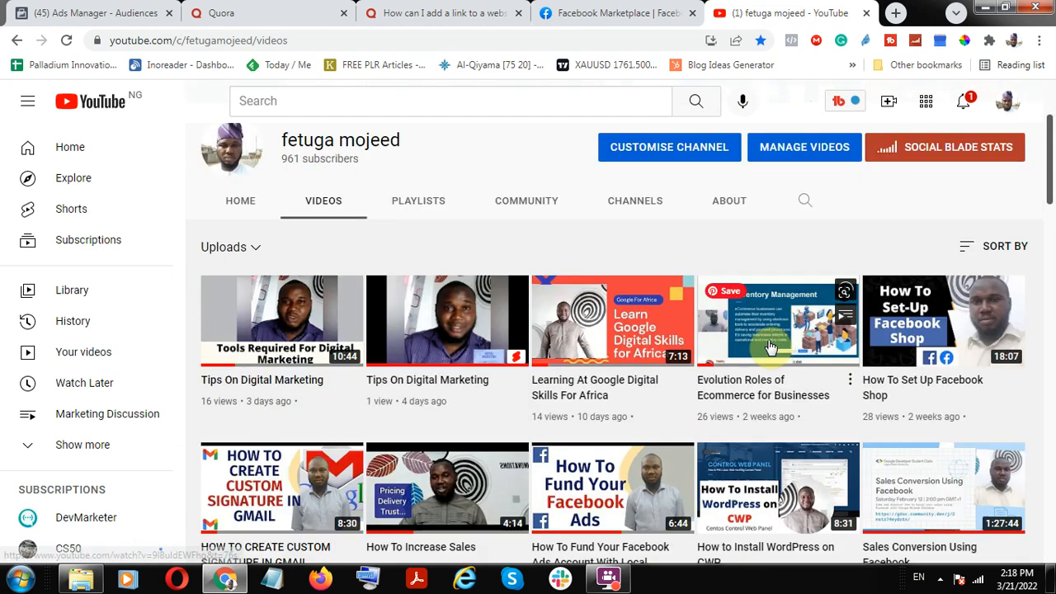
mouse_move(535, 273)
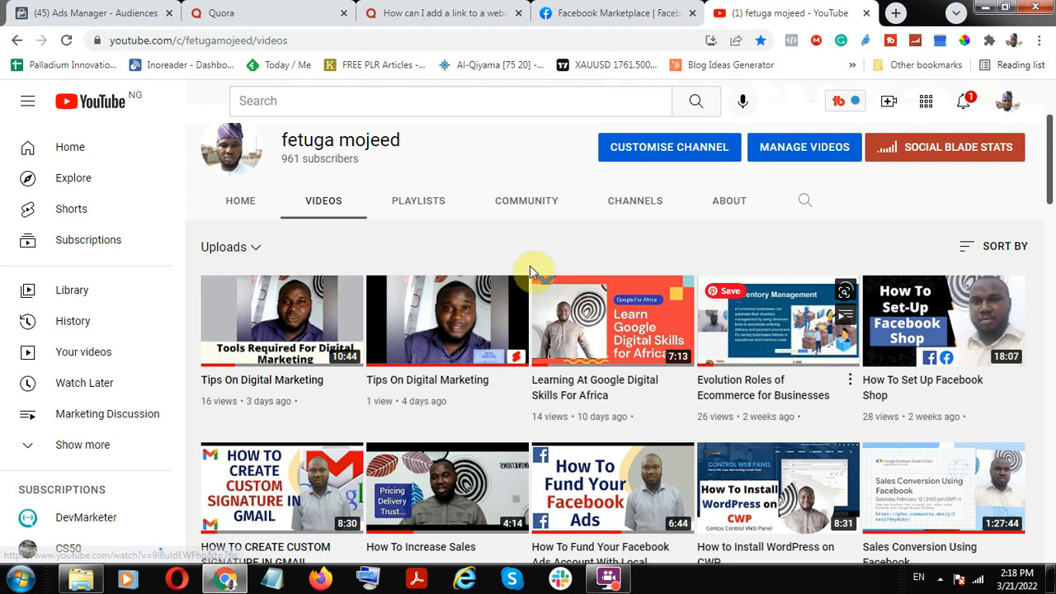
mouse_move(609, 60)
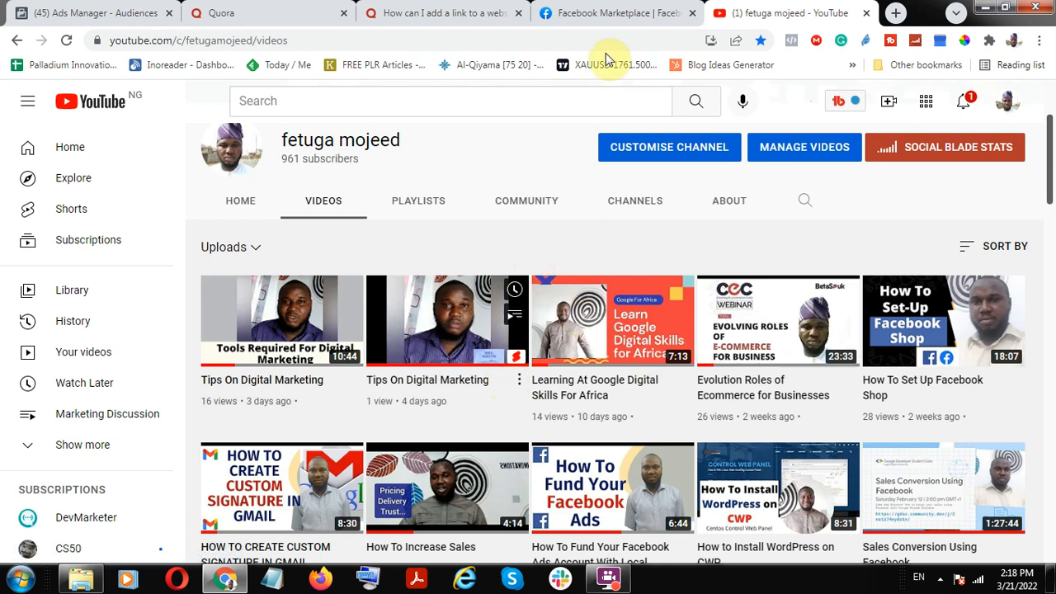
- Switch to Facebook, go to the home feed and head into Marketplace
left_click(617, 13)
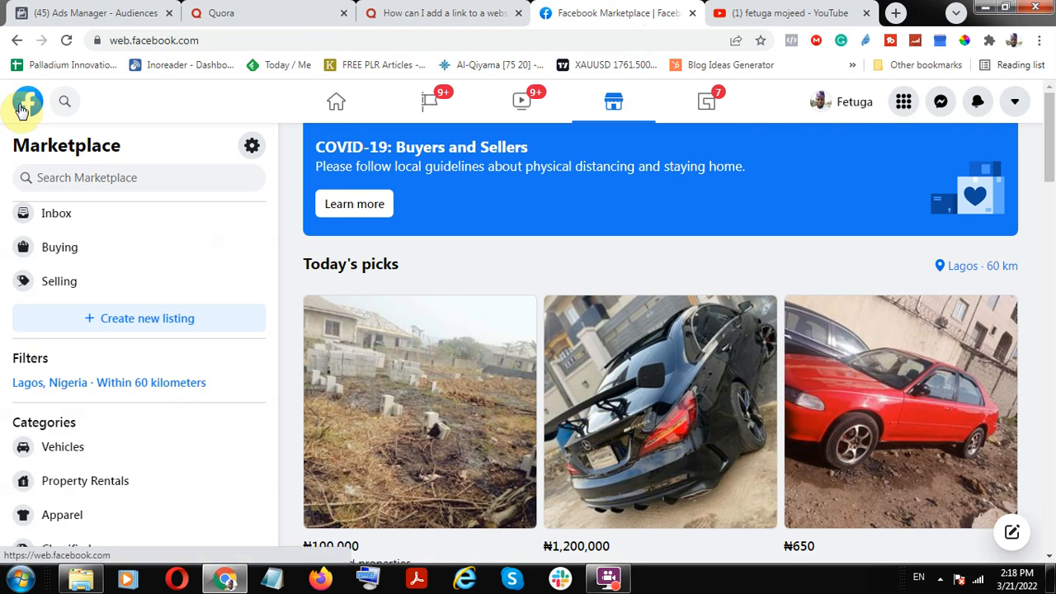
left_click(28, 100)
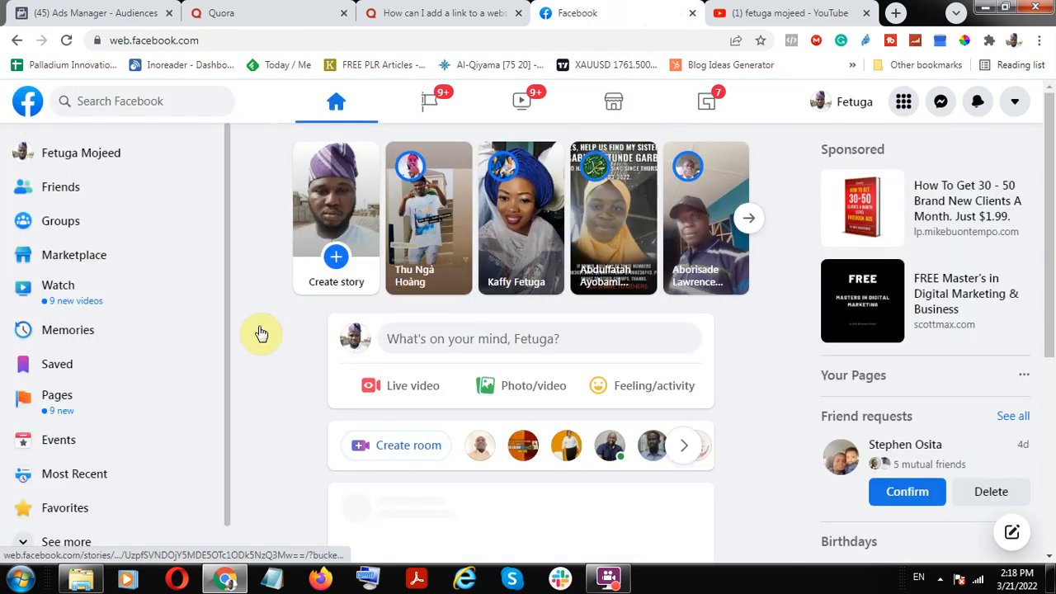
mouse_move(46, 254)
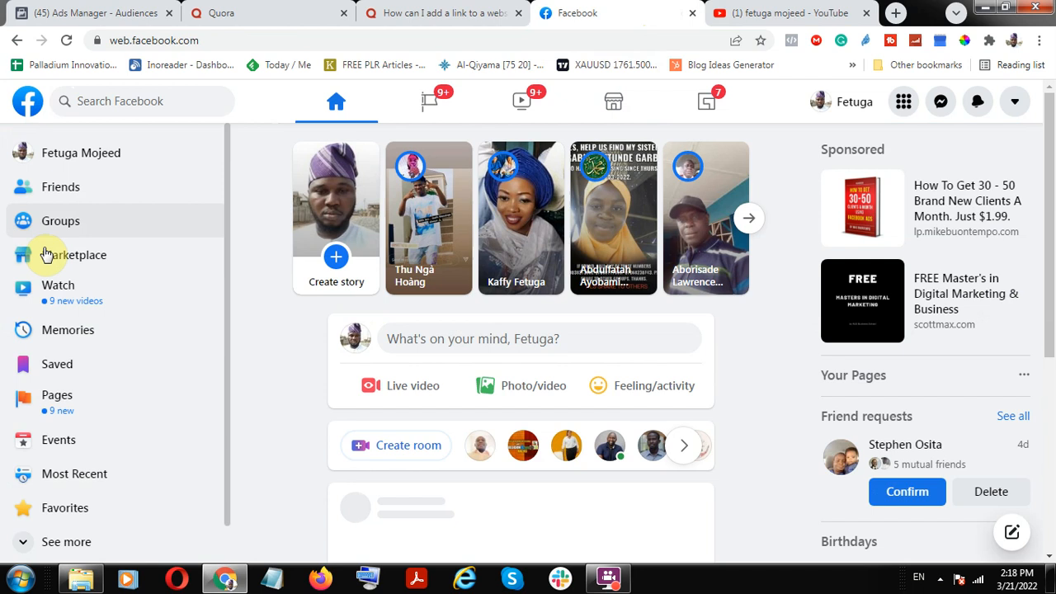
left_click(76, 254)
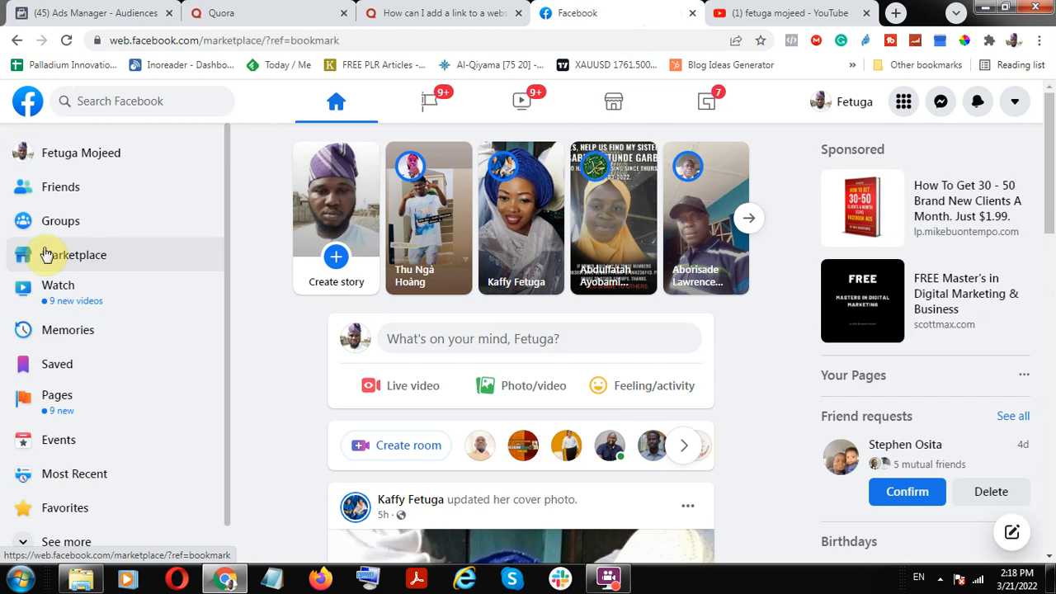
left_click(76, 254)
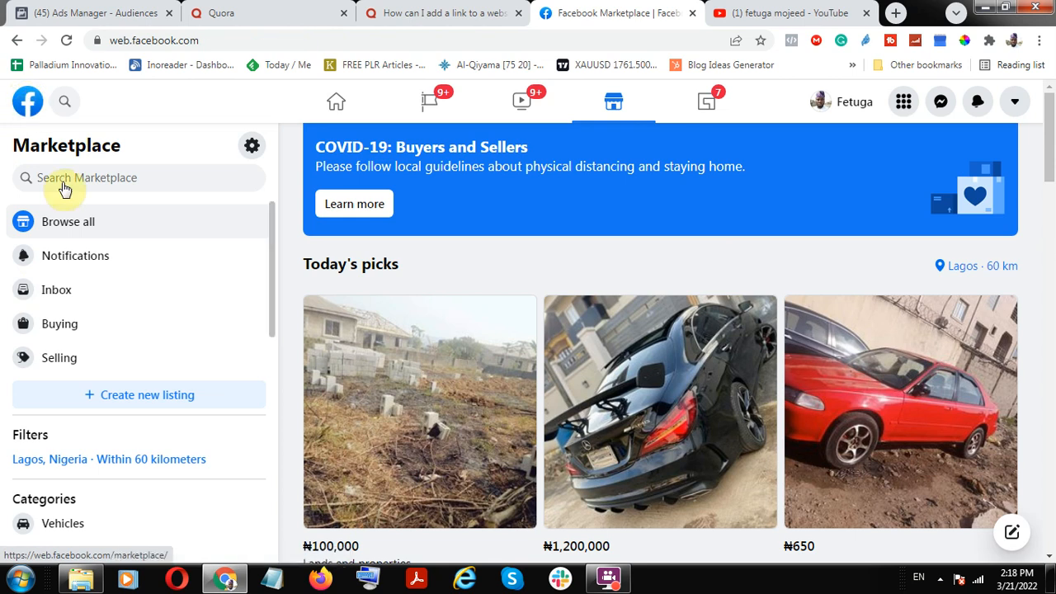
- Return to the home feed and reopen Marketplace showing Today's picks in Lagos
left_click(335, 101)
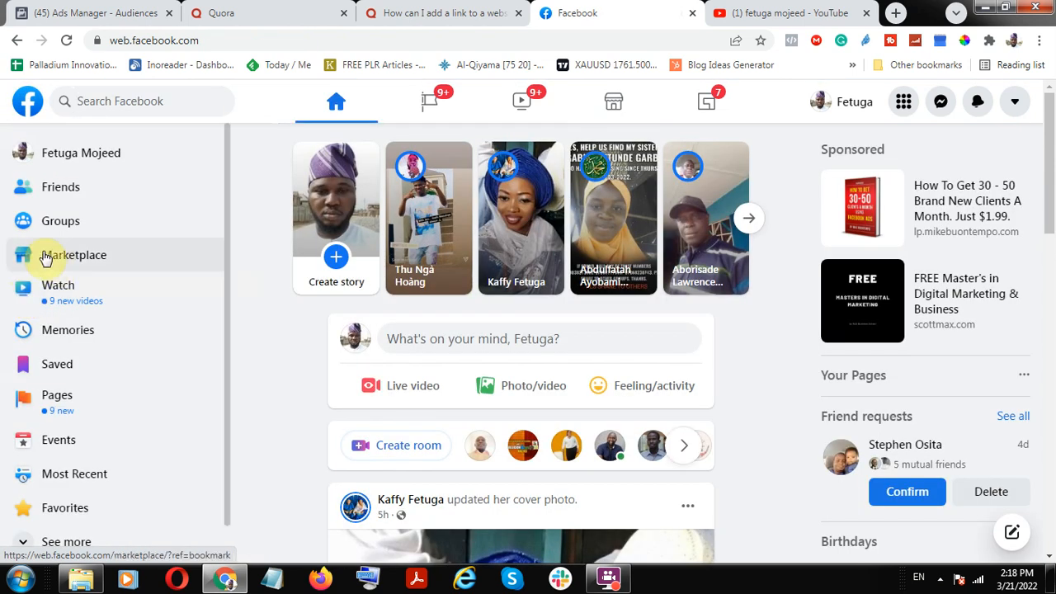
mouse_move(69, 257)
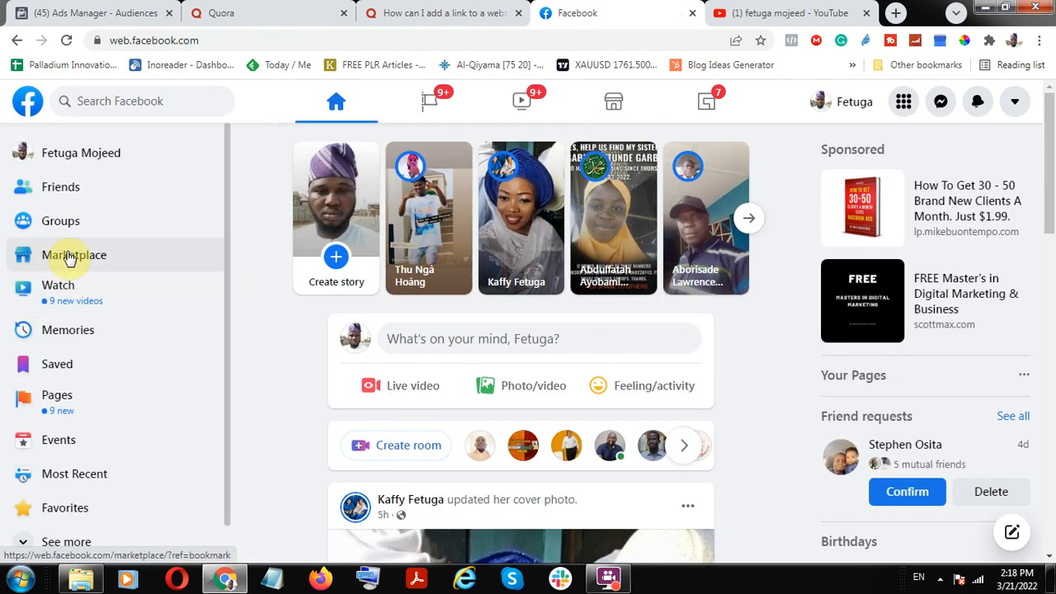
left_click(74, 254)
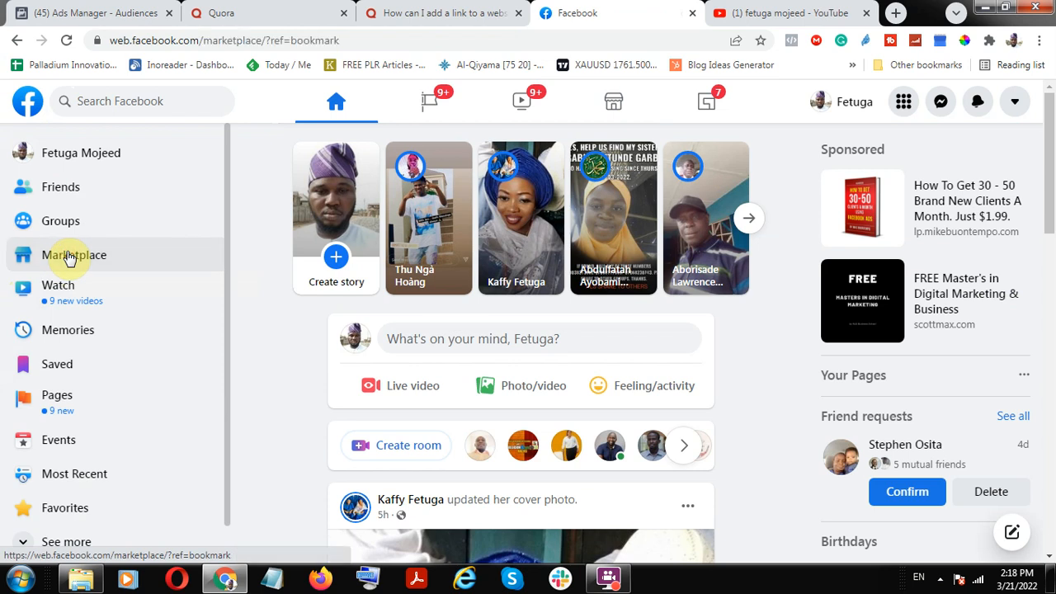
left_click(73, 255)
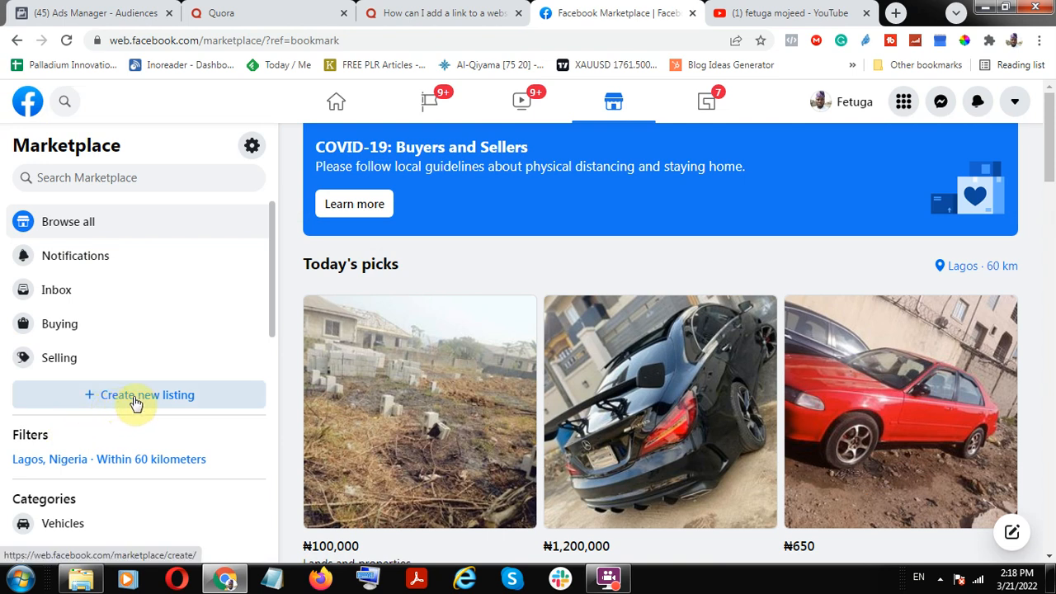
- Start a new Marketplace listing, then revisit the Quora question highlighting 'link to a website'
left_click(138, 394)
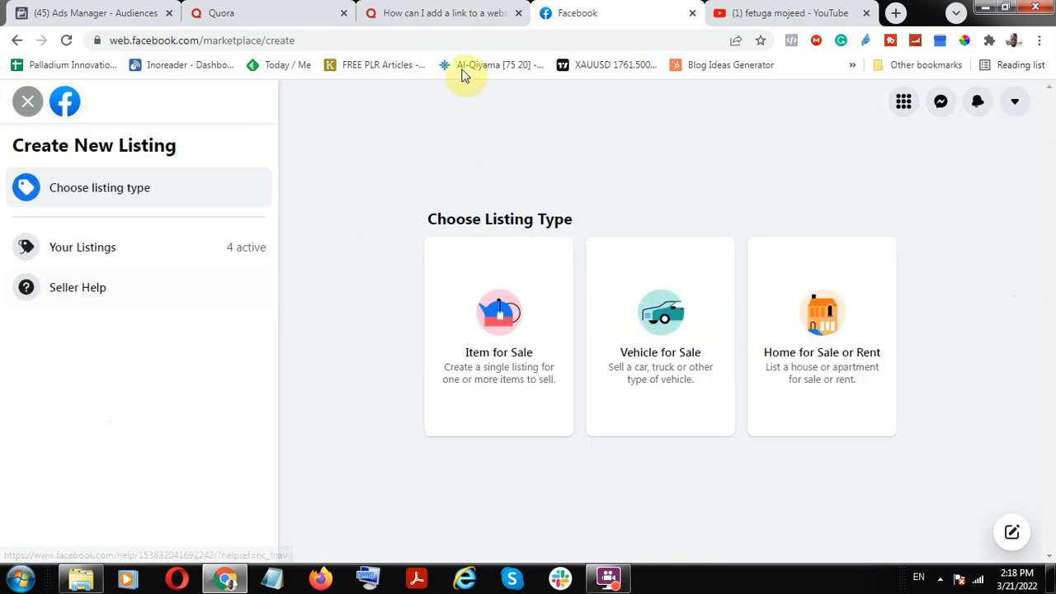
left_click(248, 13)
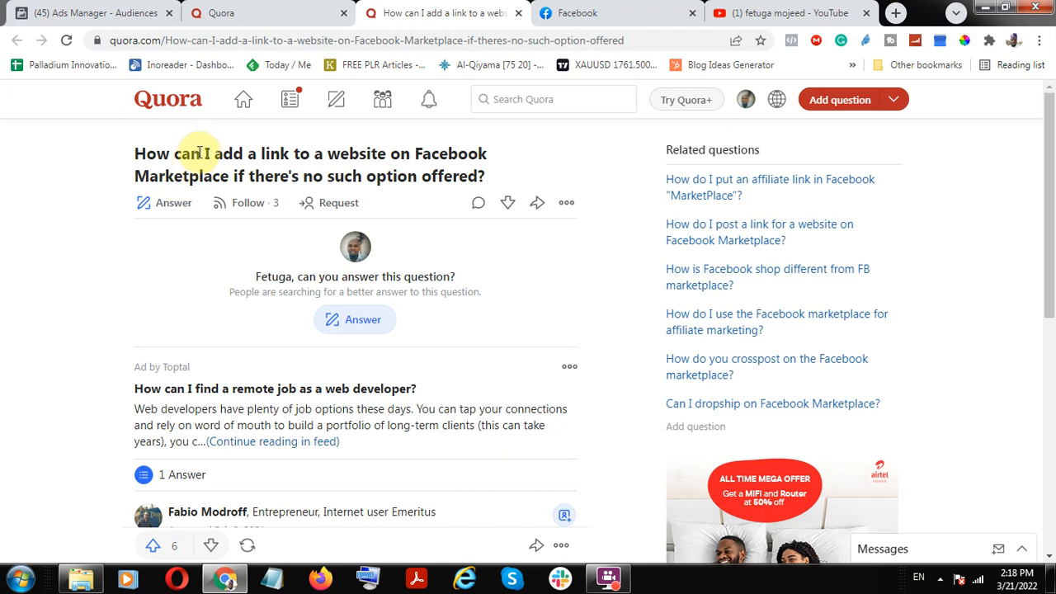
mouse_move(386, 155)
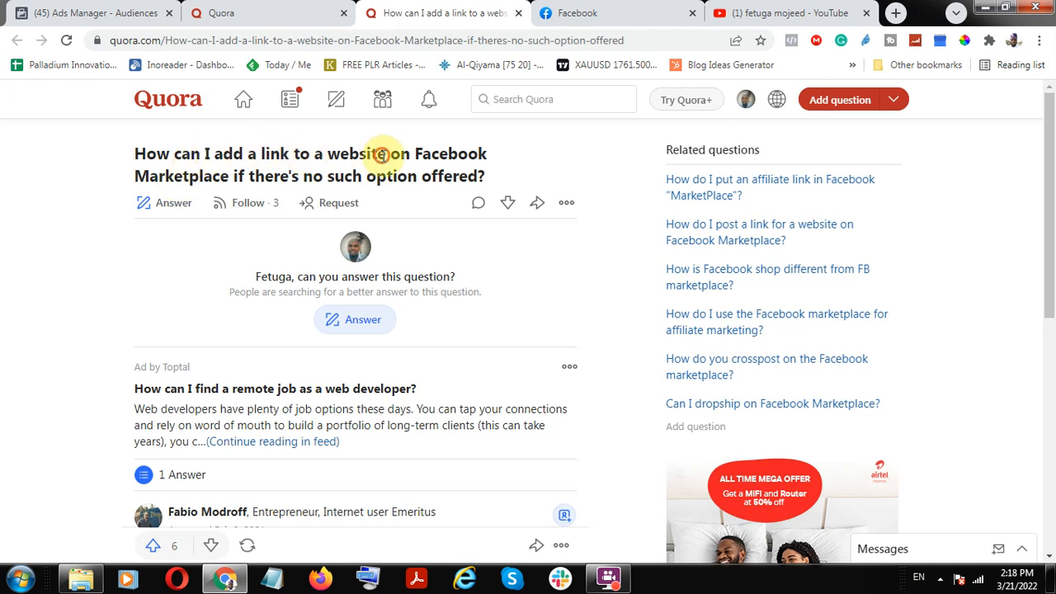
left_click_drag(268, 153, 384, 154)
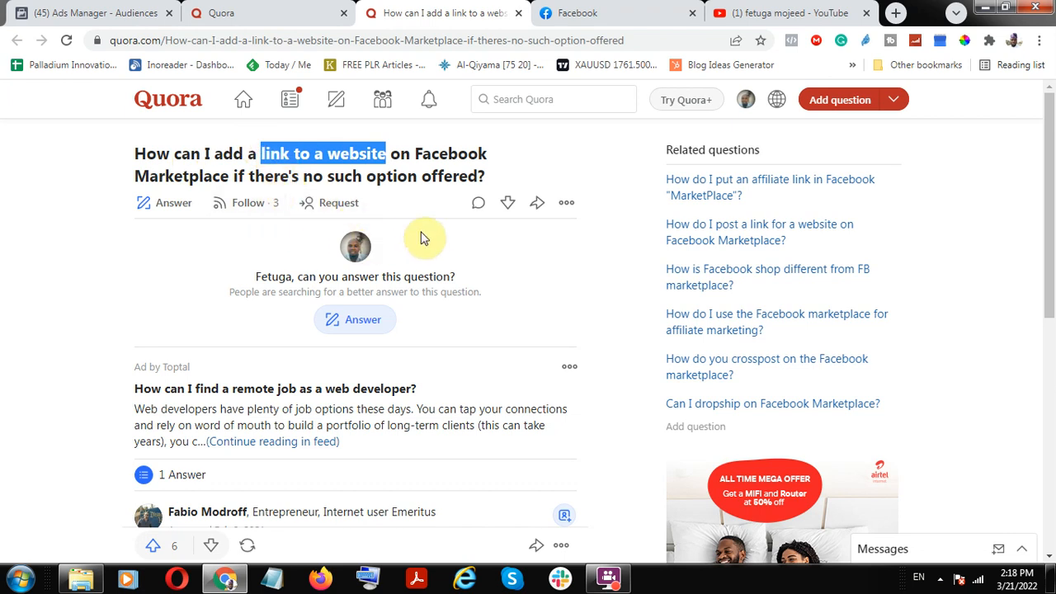
mouse_move(370, 150)
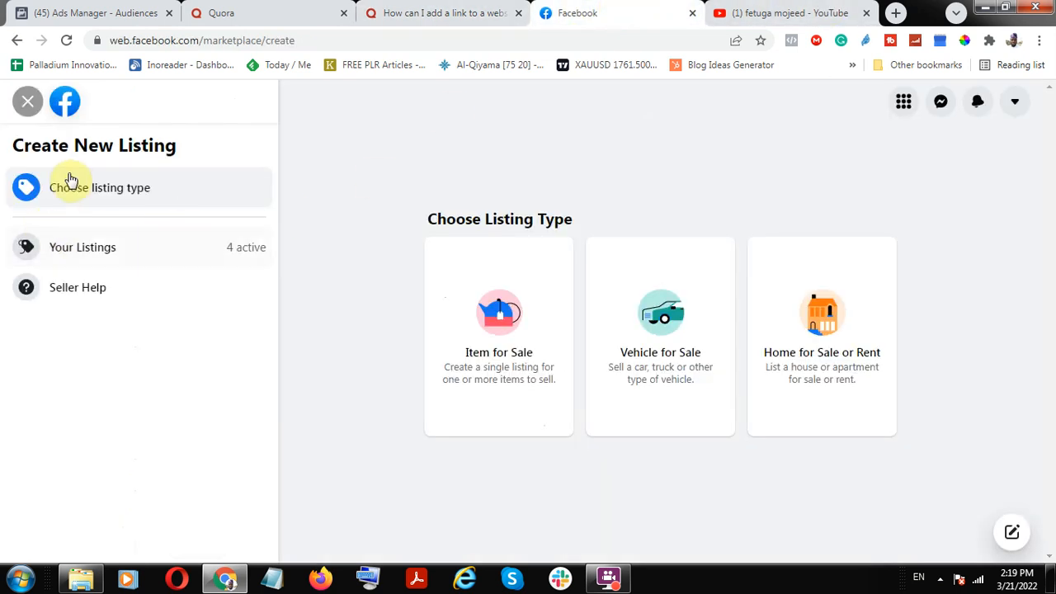
mouse_move(103, 231)
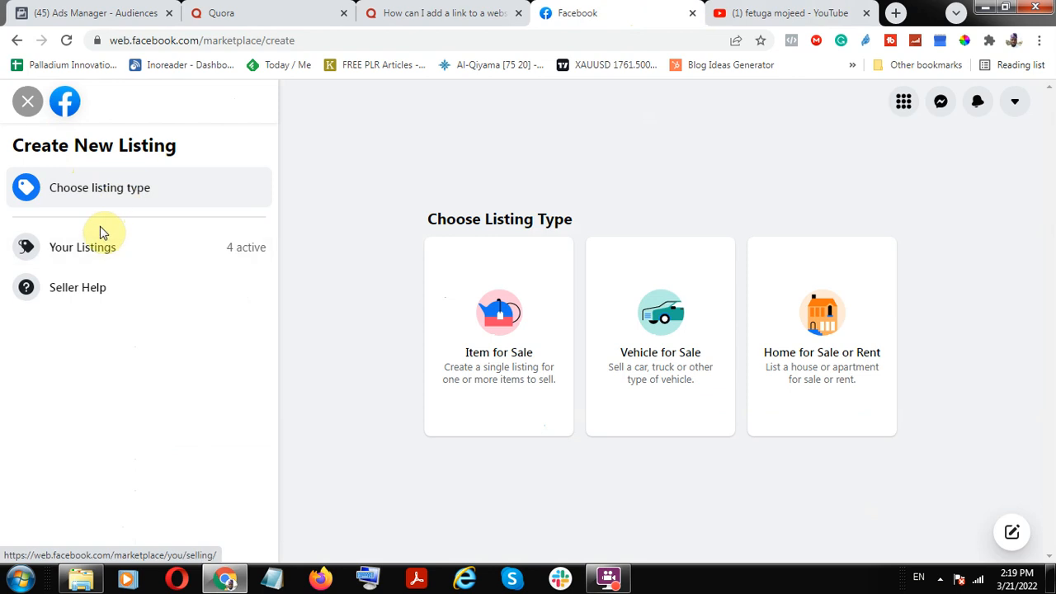
mouse_move(234, 265)
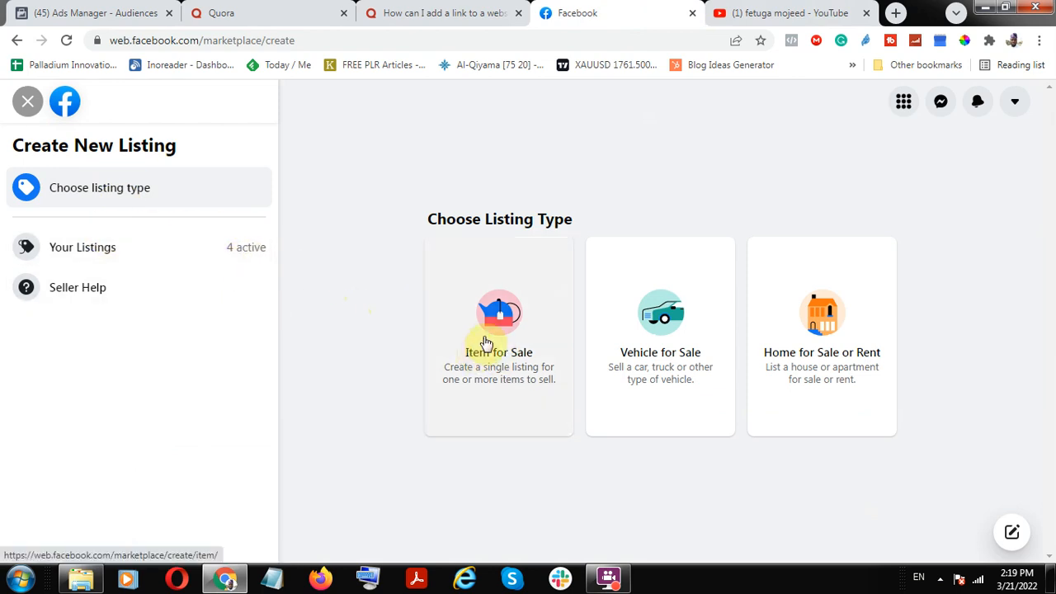
mouse_move(486, 330)
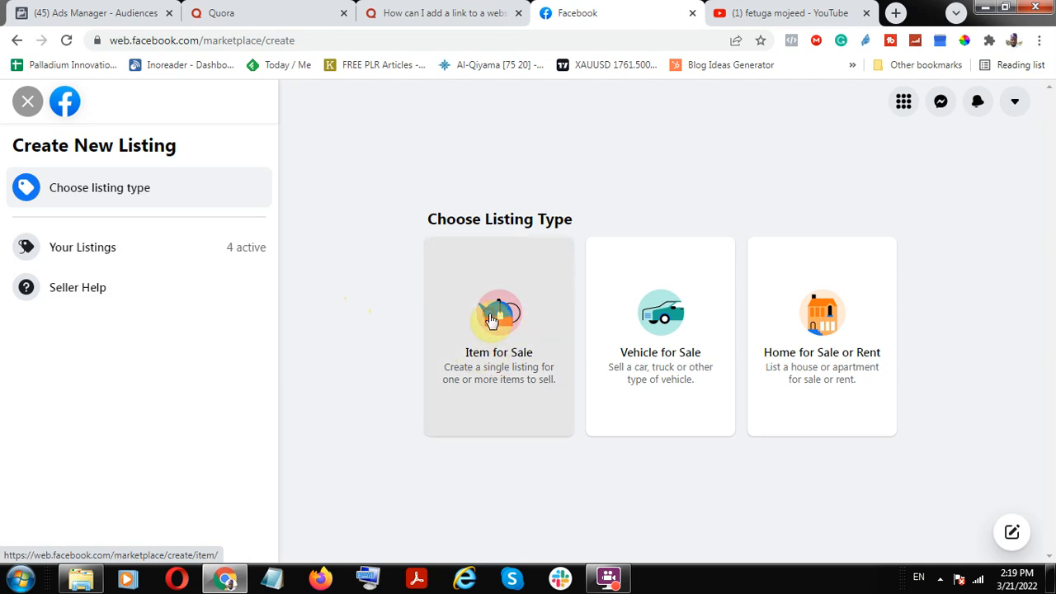
- Choose Item for Sale and look through the empty listing form
left_click(498, 320)
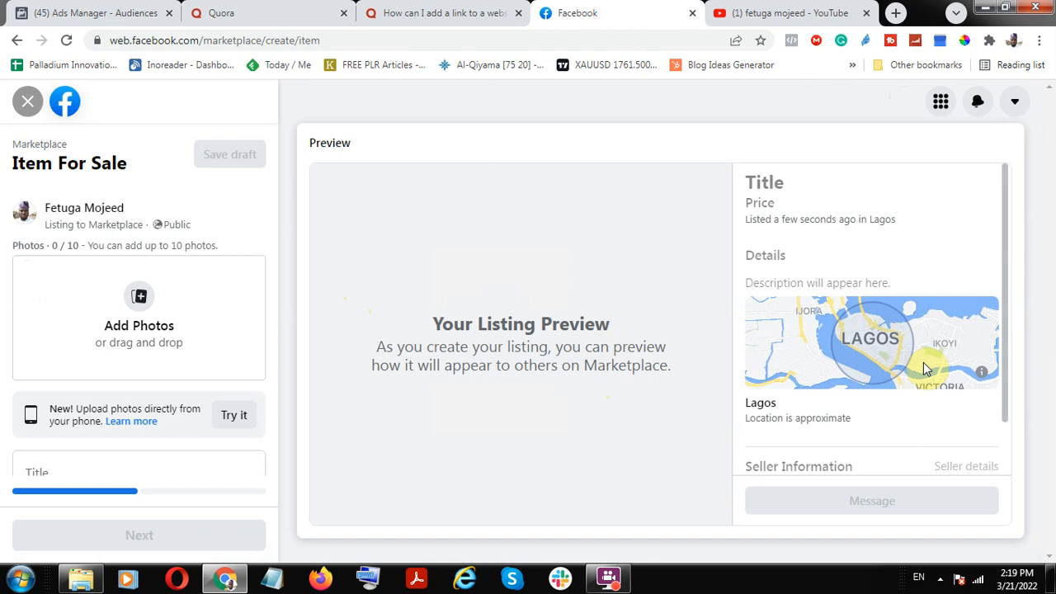
mouse_move(6, 365)
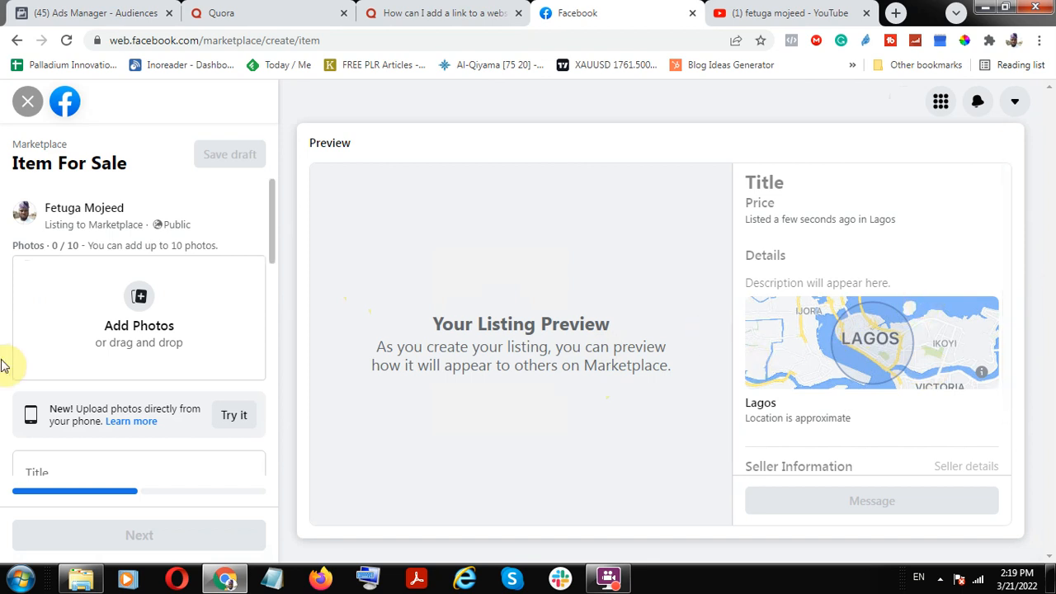
scroll("down", 3)
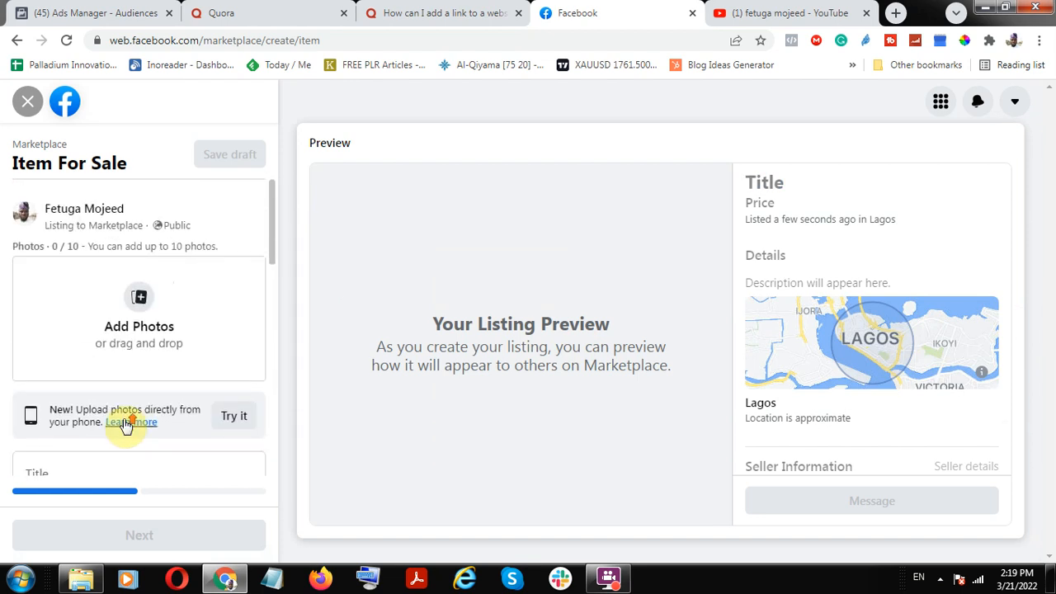
mouse_move(126, 426)
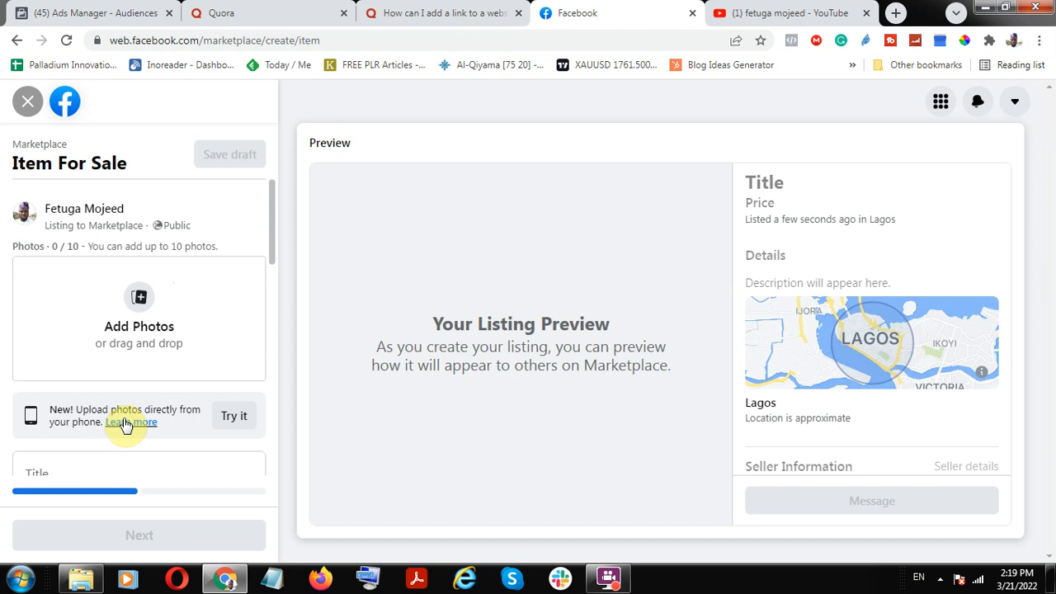
scroll("down", 3)
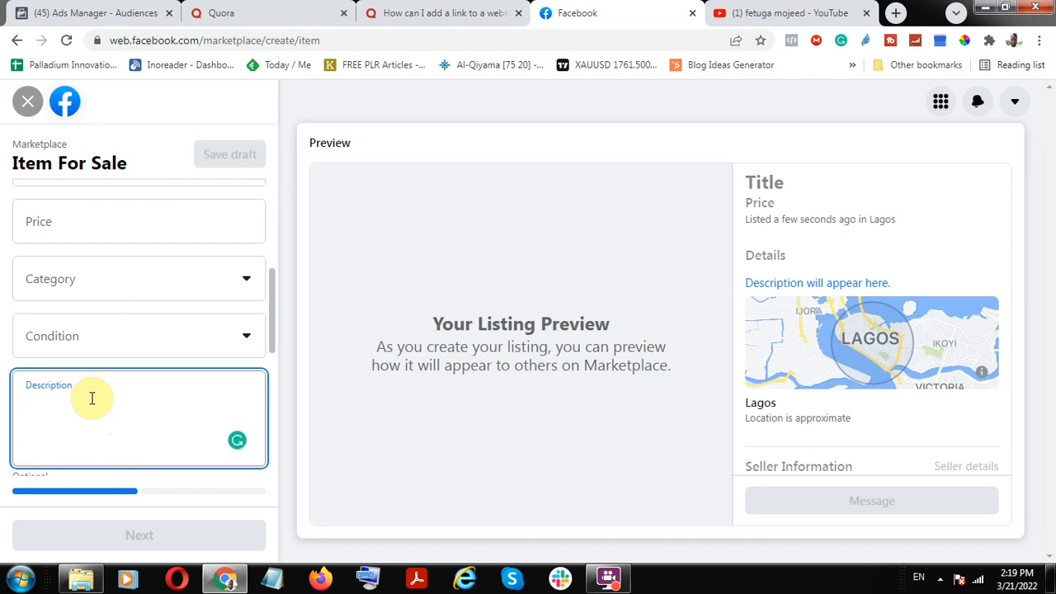
scroll("down", 3)
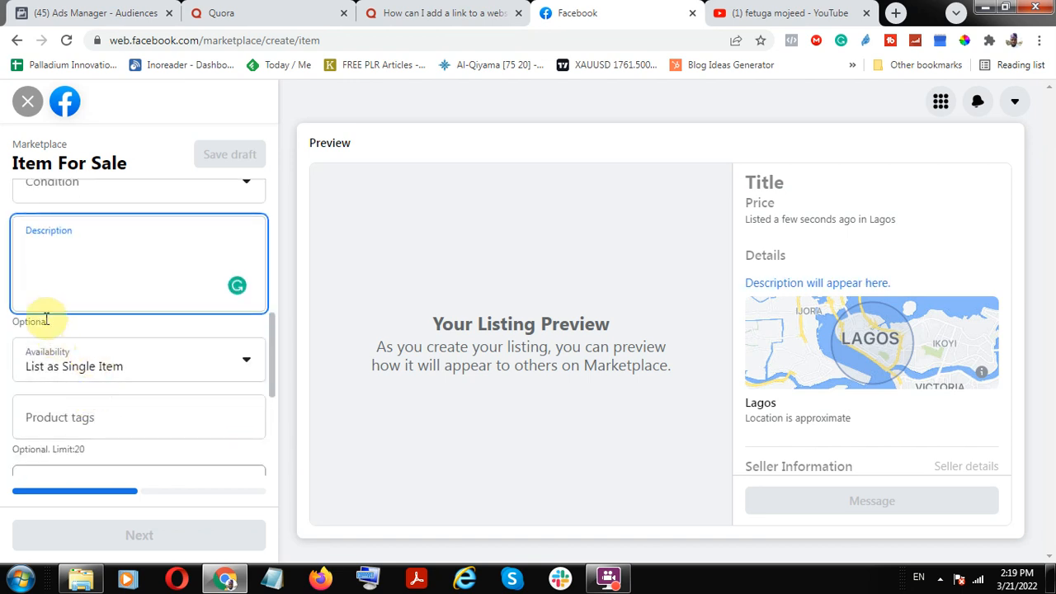
mouse_move(36, 234)
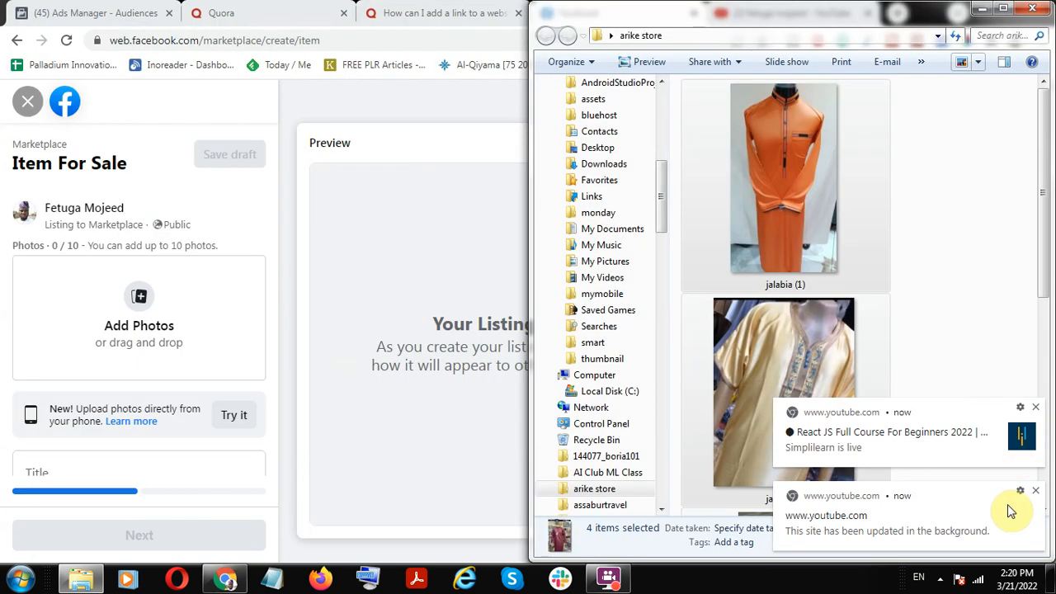
- Upload the four jalabia photos and cycle through them in the listing preview
left_click(1035, 490)
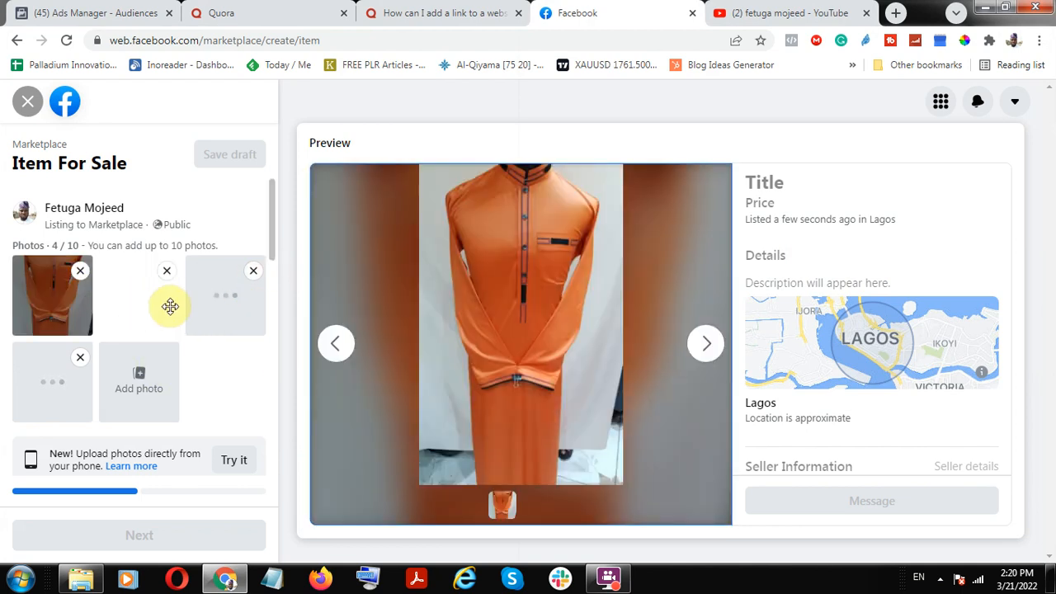
left_click(706, 343)
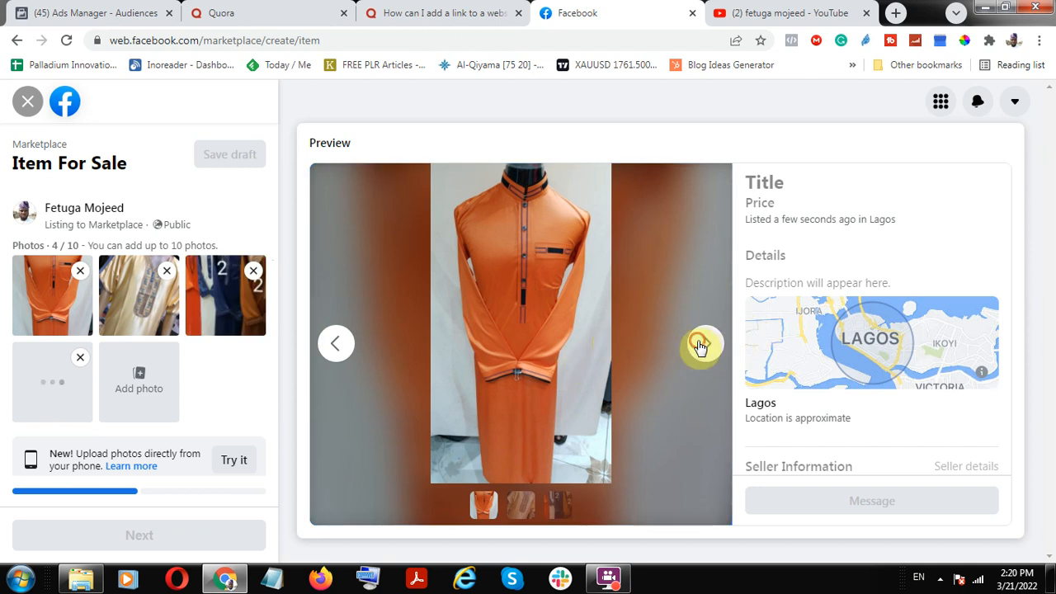
left_click(704, 347)
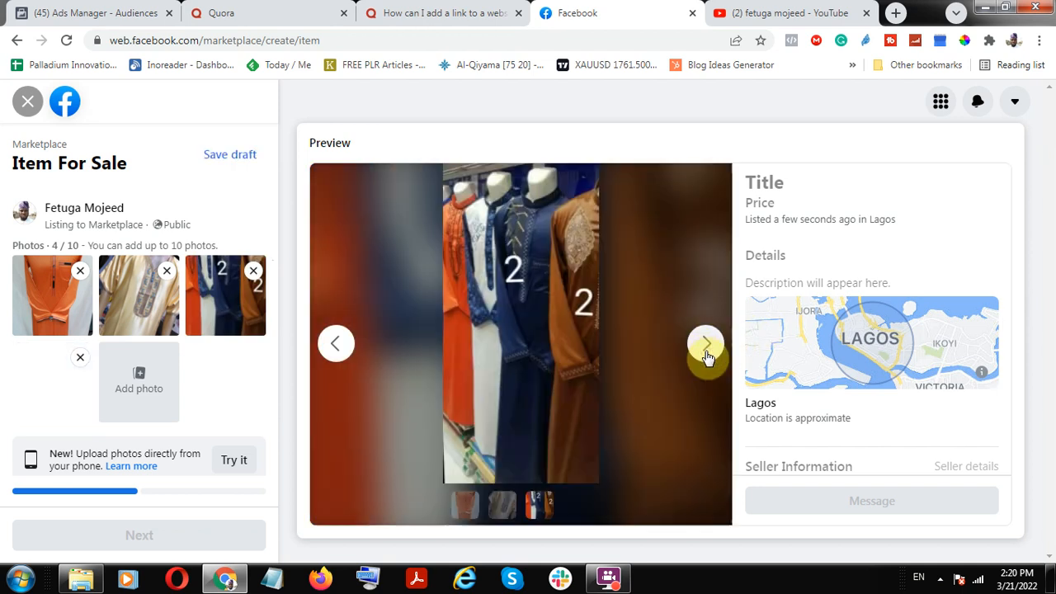
left_click(706, 347)
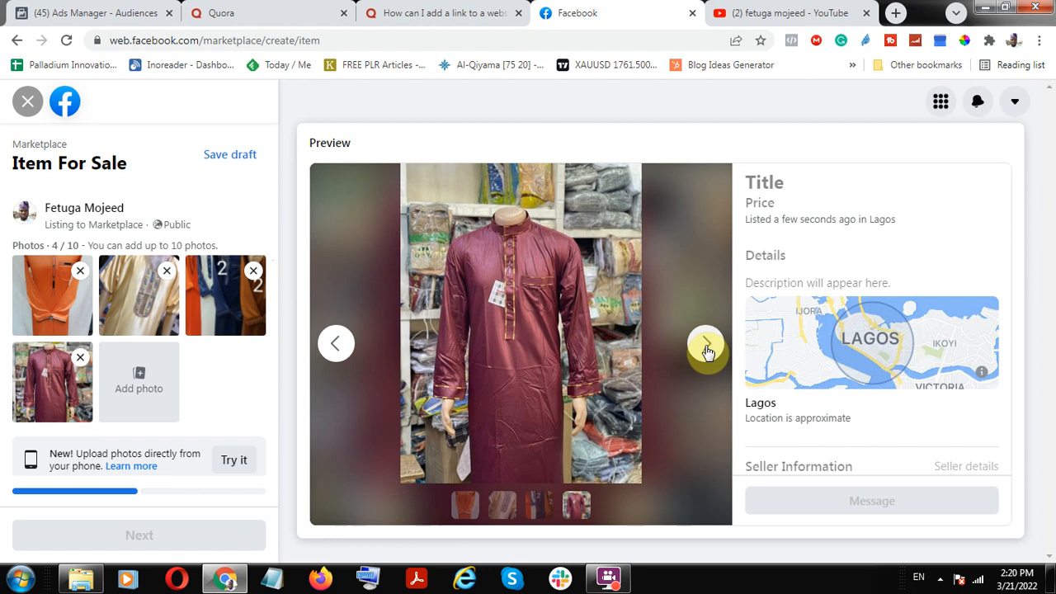
left_click(706, 350)
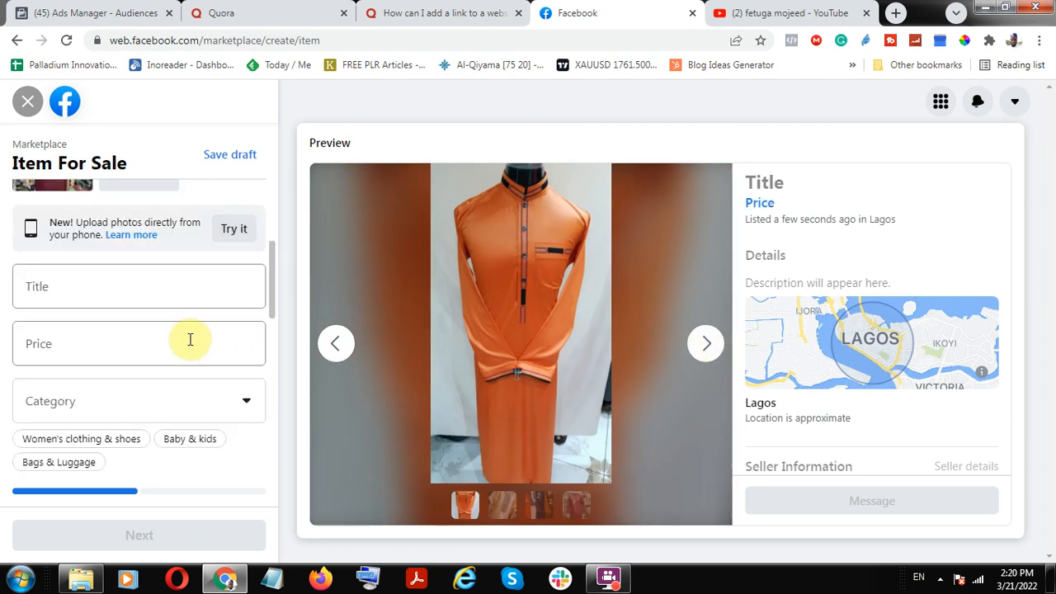
- Enter the listing title 'Jalabia Men's Wear' and move on to the price
left_click(139, 287)
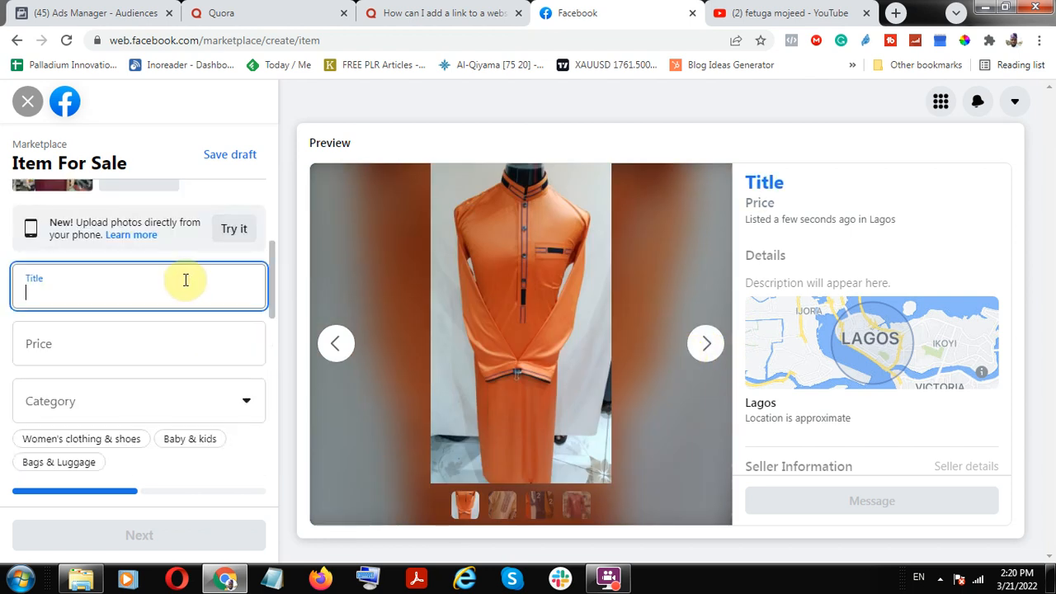
type("Mens cl")
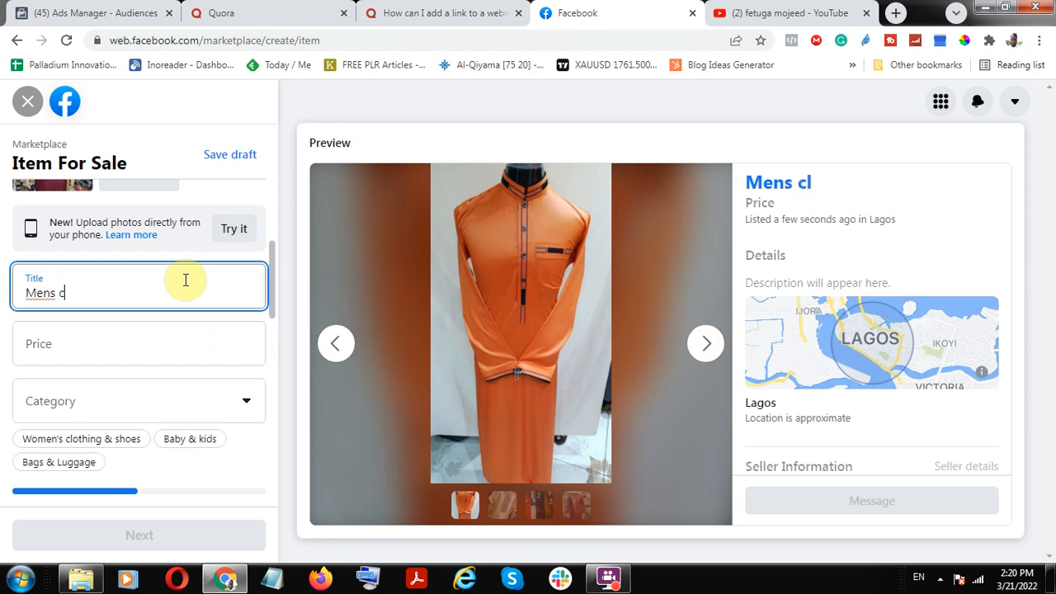
key("Backspace")
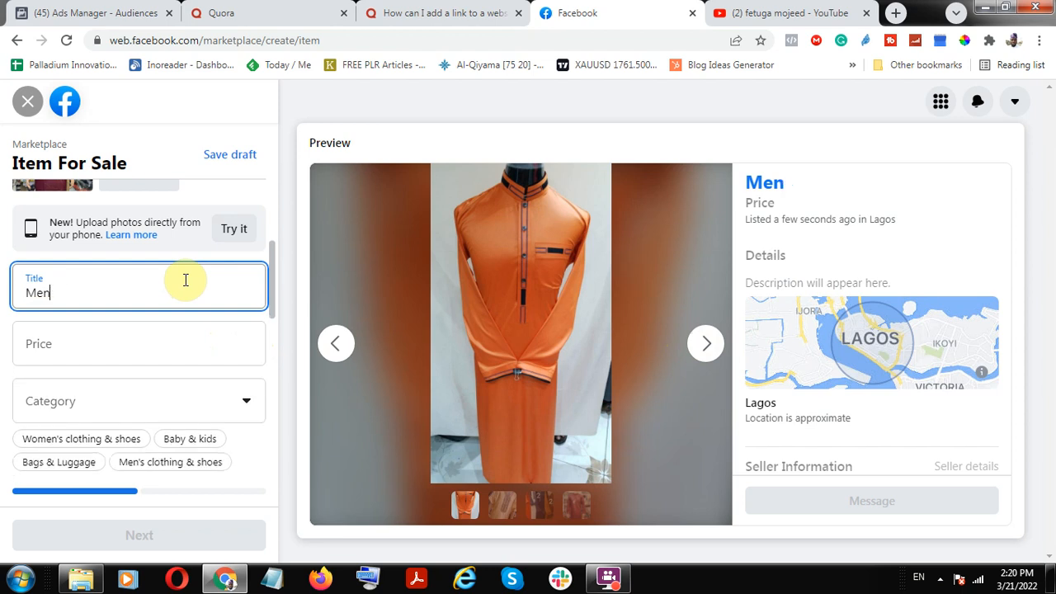
type(";s")
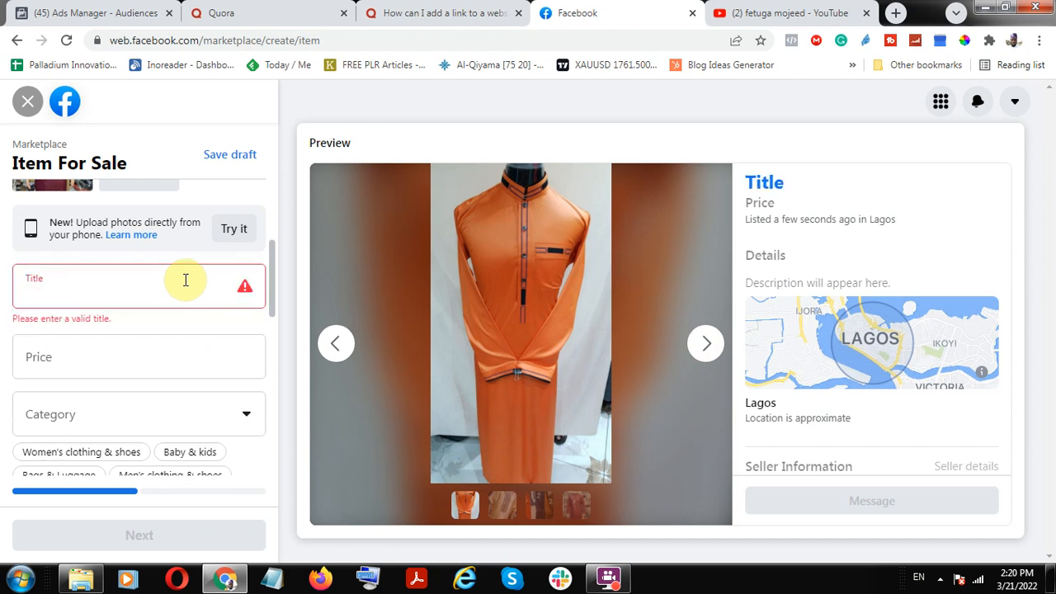
type("Jalabial")
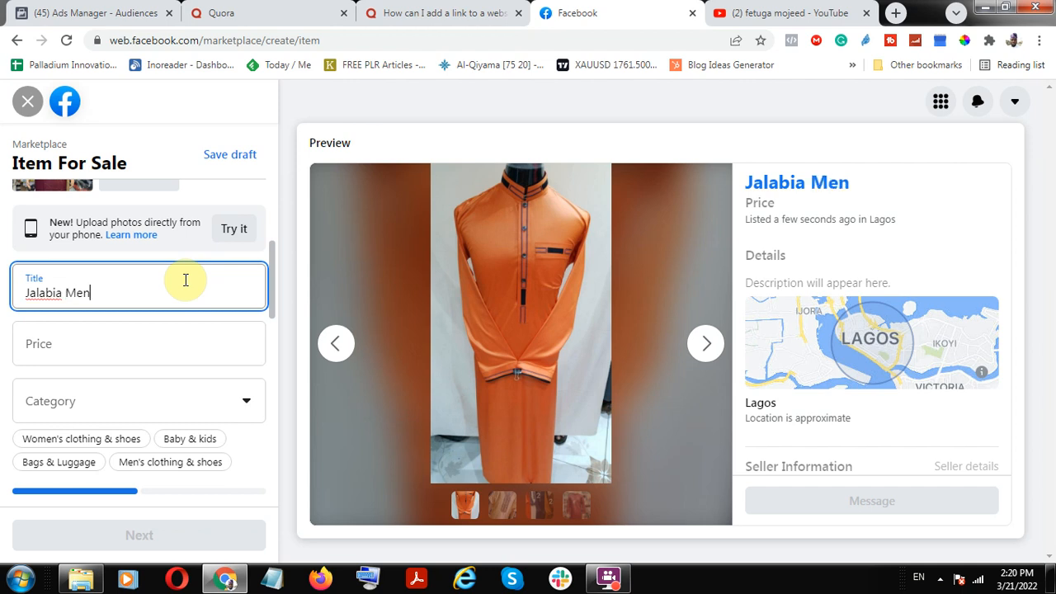
type("'s we")
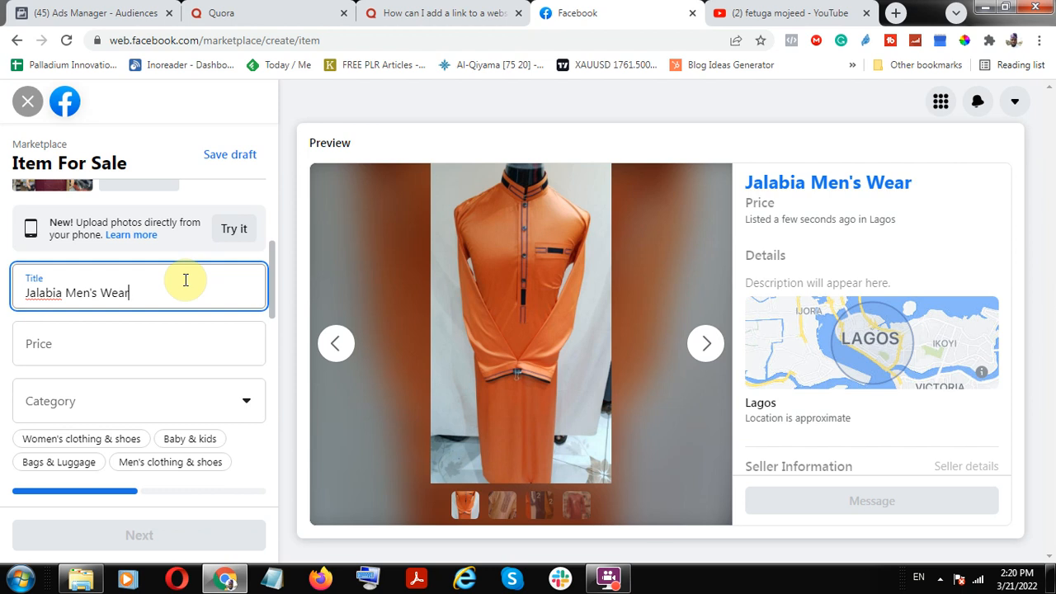
left_click(138, 343)
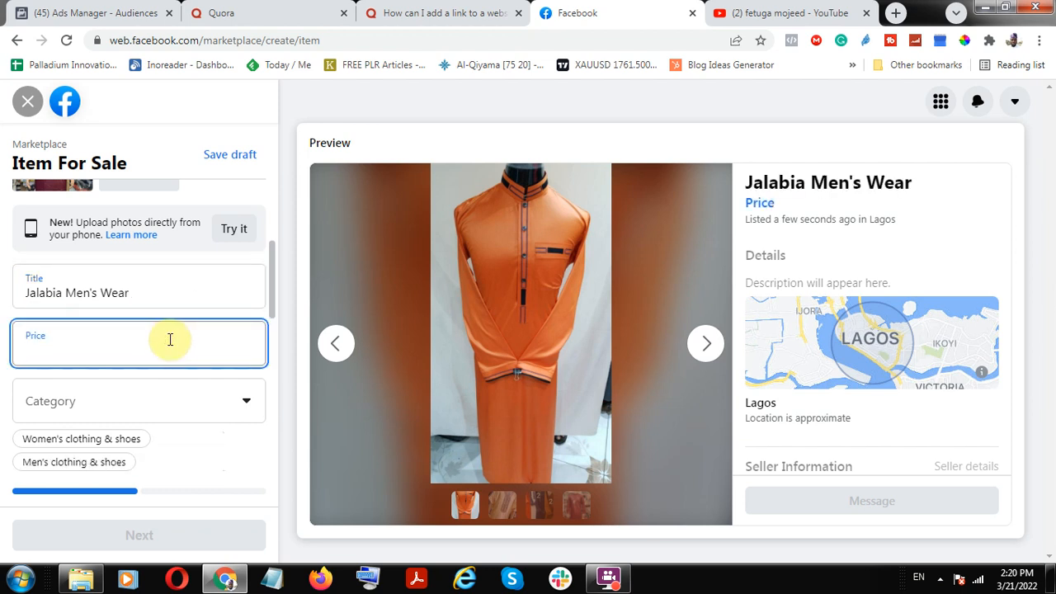
- Set the price to ₦20,000, category to Men's clothing & shoes, and condition to New
type("20,000")
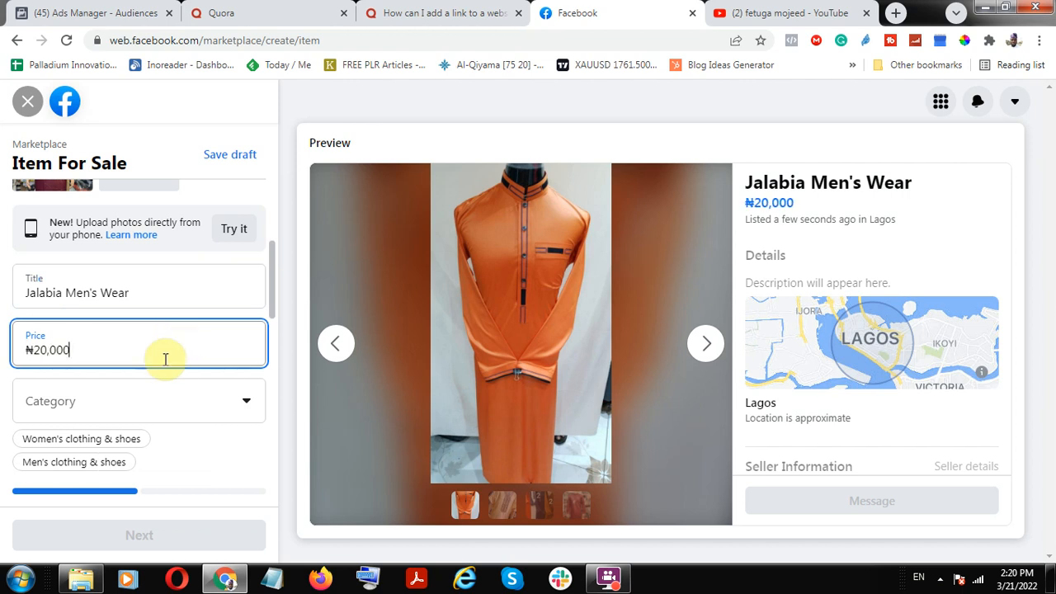
left_click(139, 401)
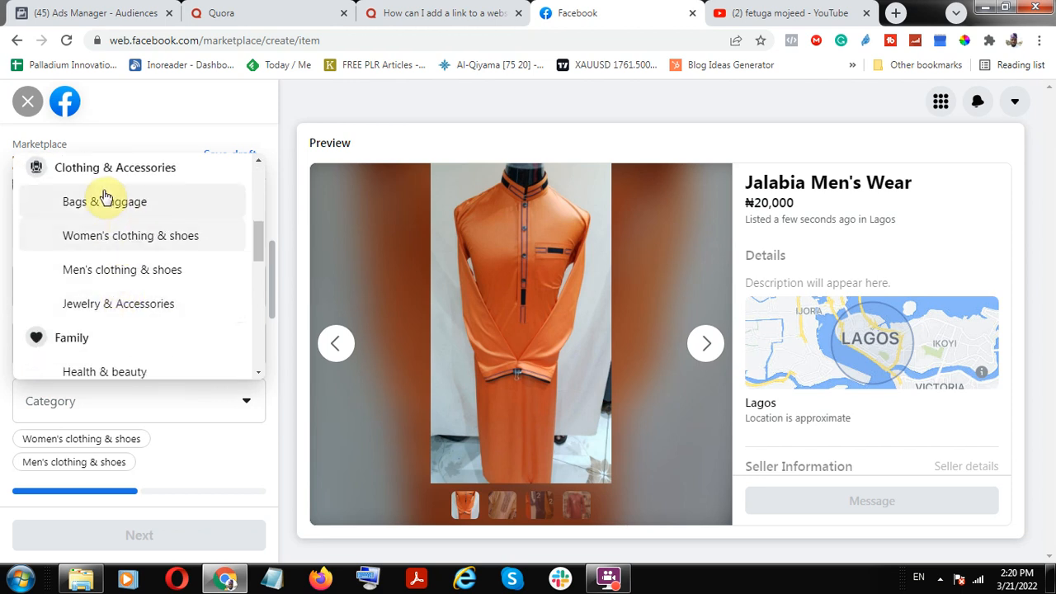
left_click(122, 269)
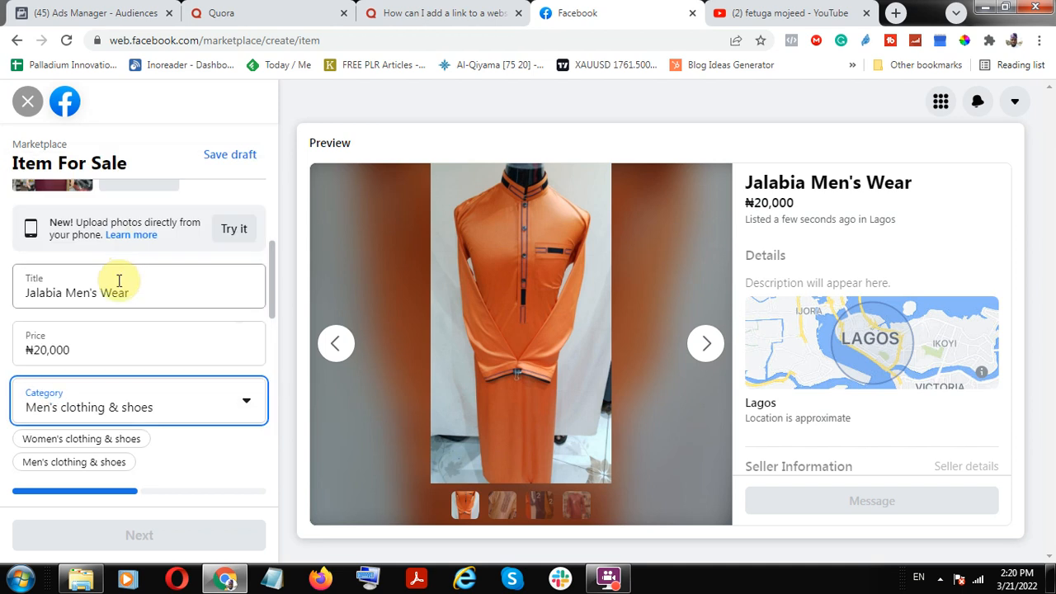
scroll("down", 3)
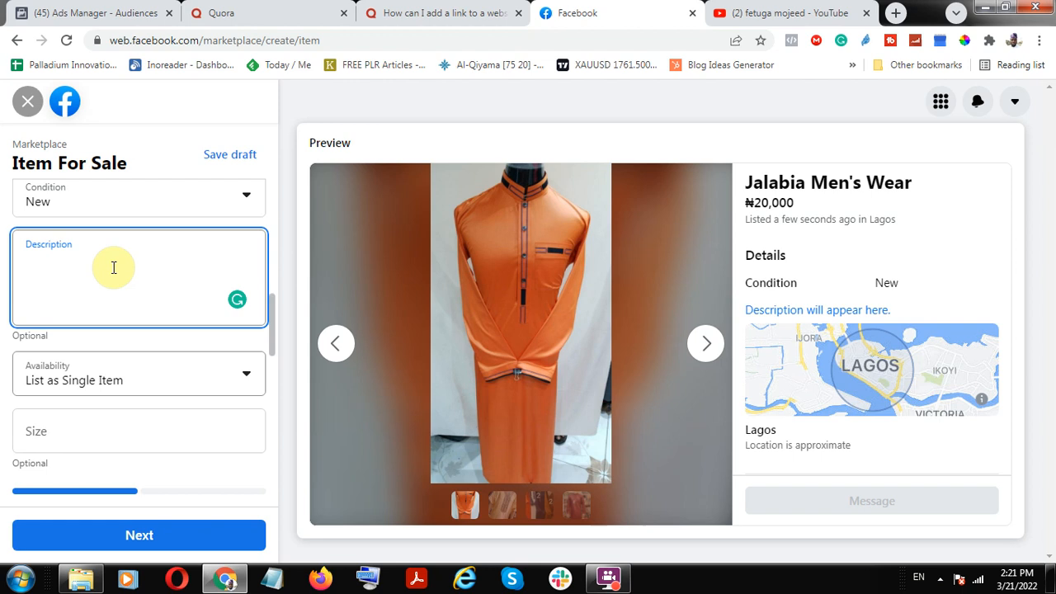
- Write the description opening 'These clothes are also available at'
type("these")
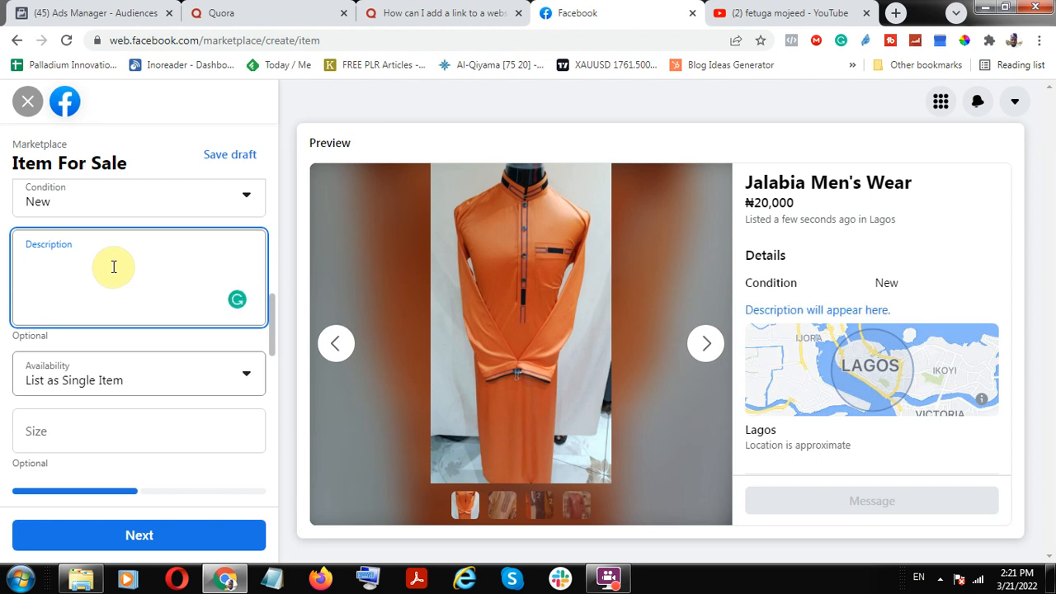
type("These")
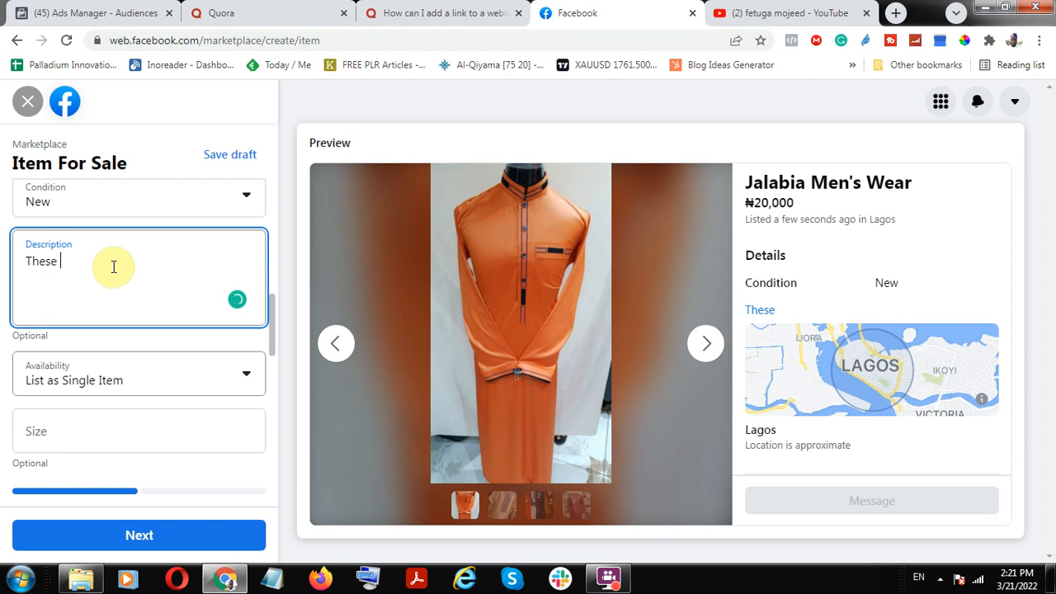
type("clothes are")
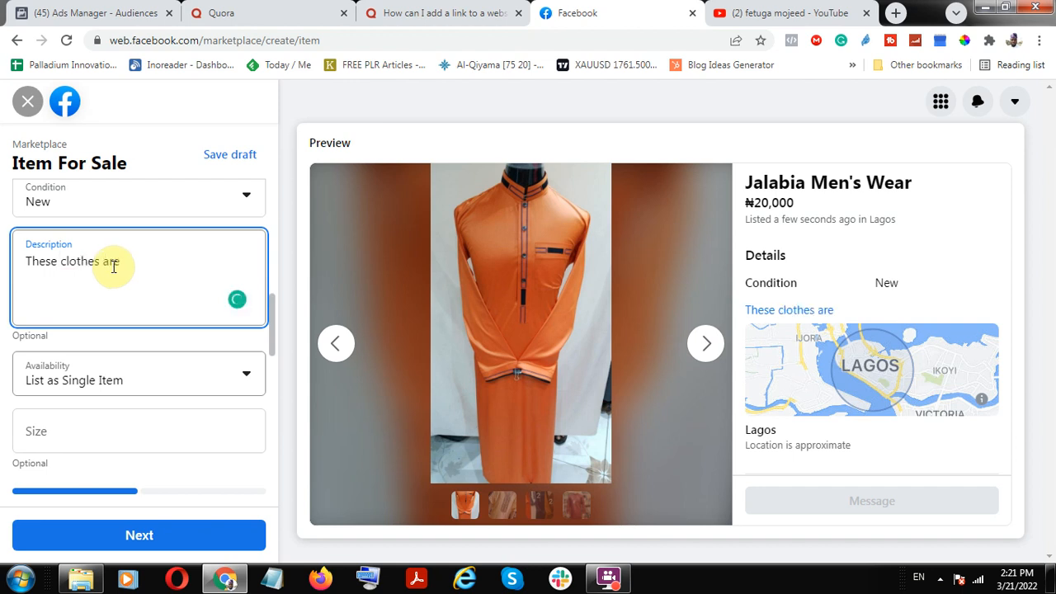
type("also avail")
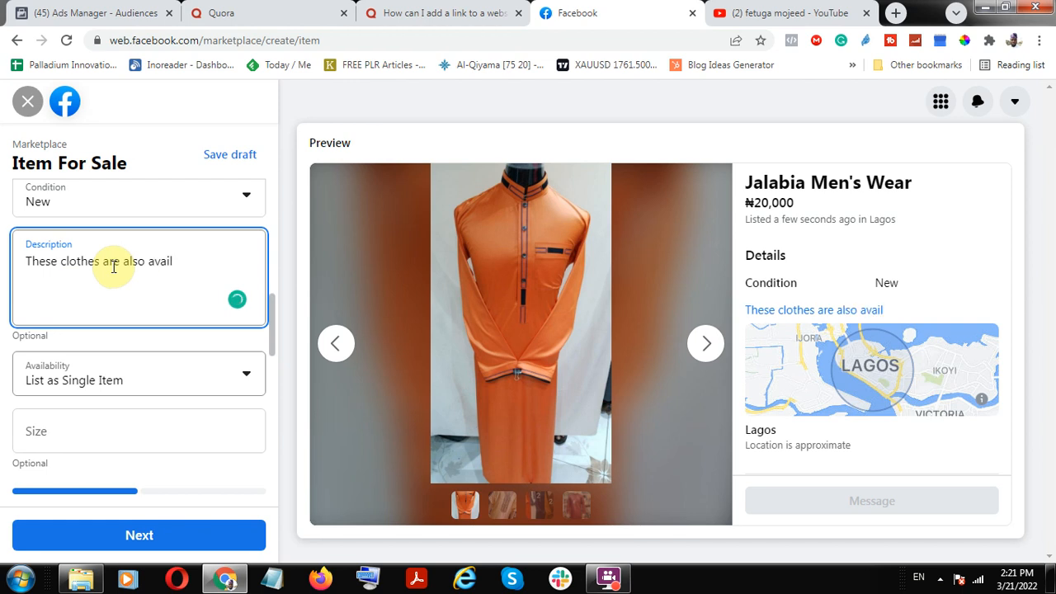
type("ab")
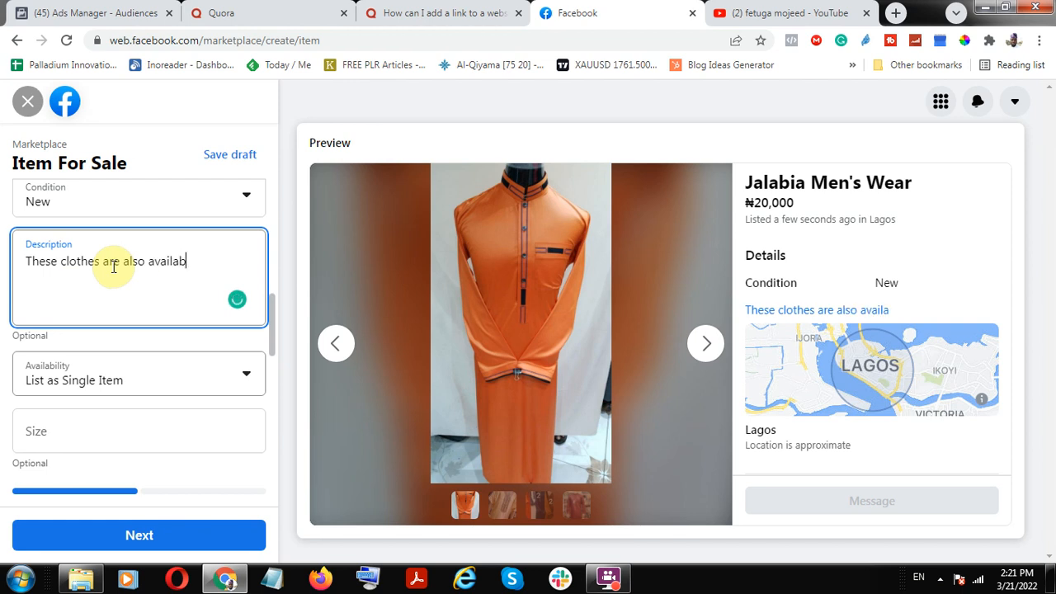
type("le at https://")
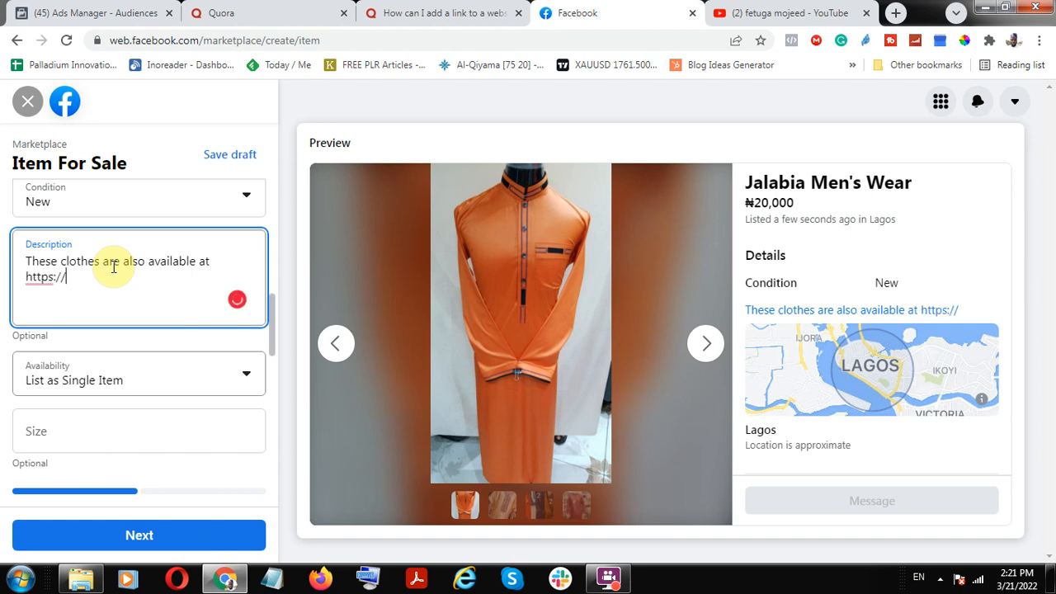
type("mojeed")
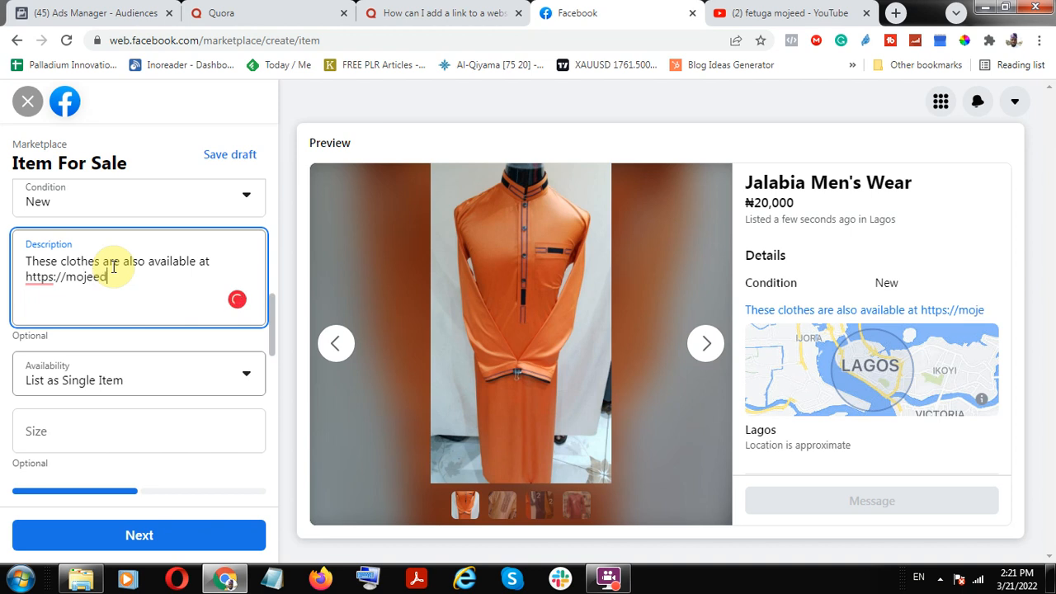
type("fetuga.com")
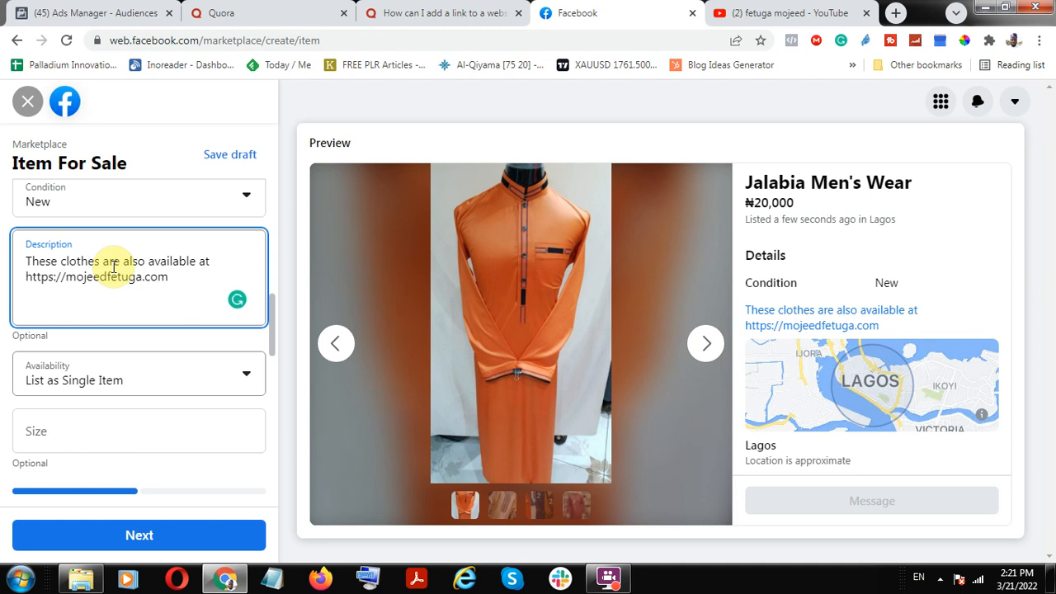
type("for more")
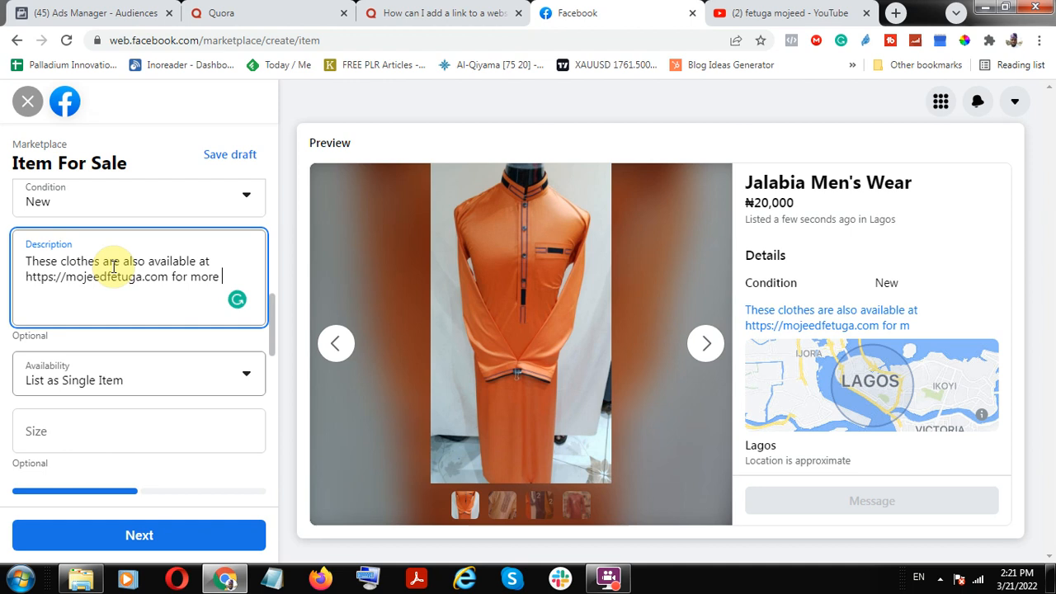
type("details.")
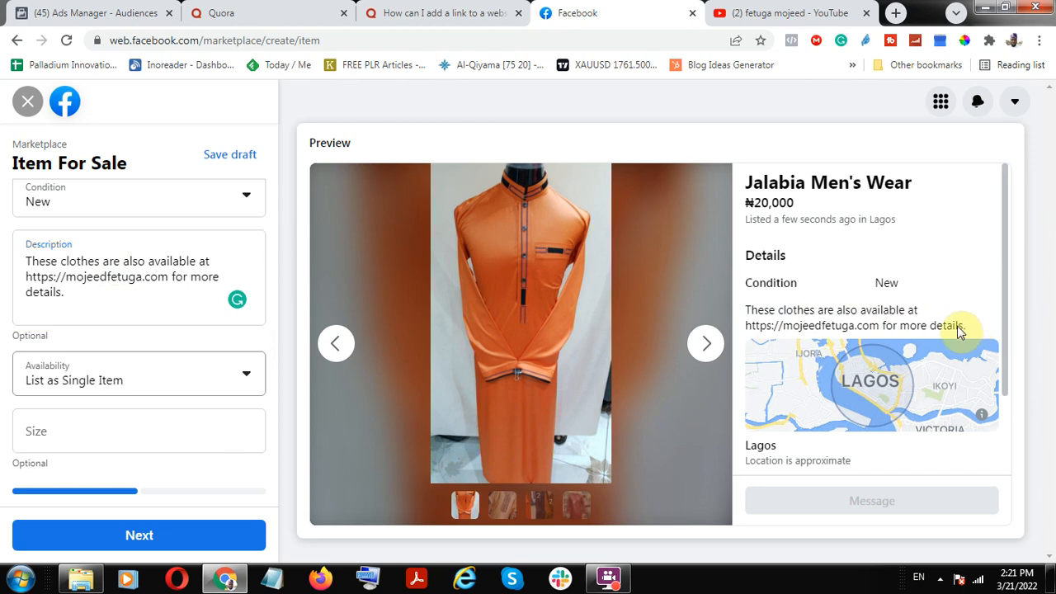
scroll("down", 3)
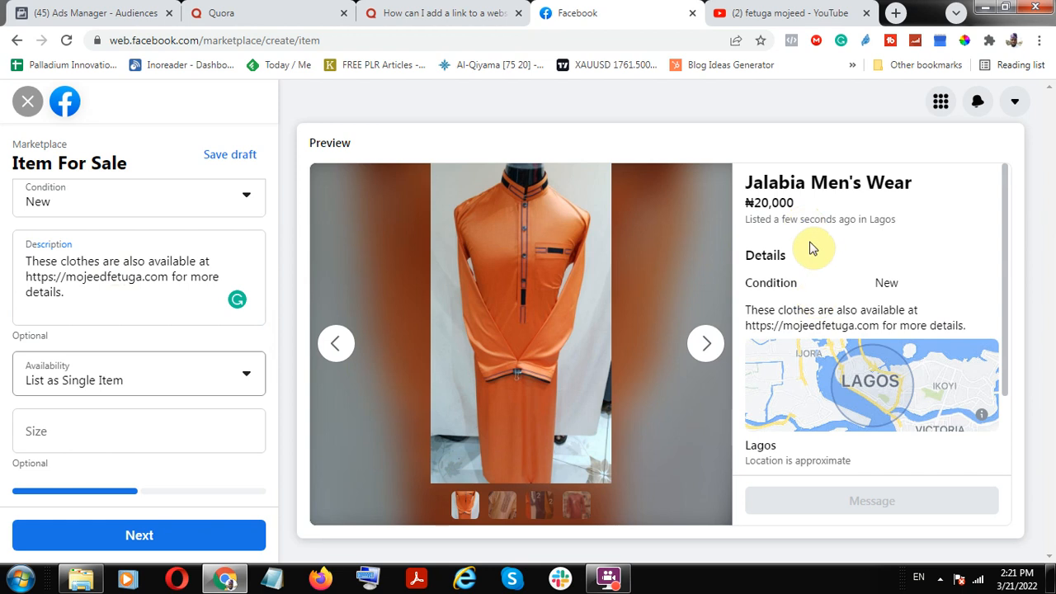
mouse_move(739, 386)
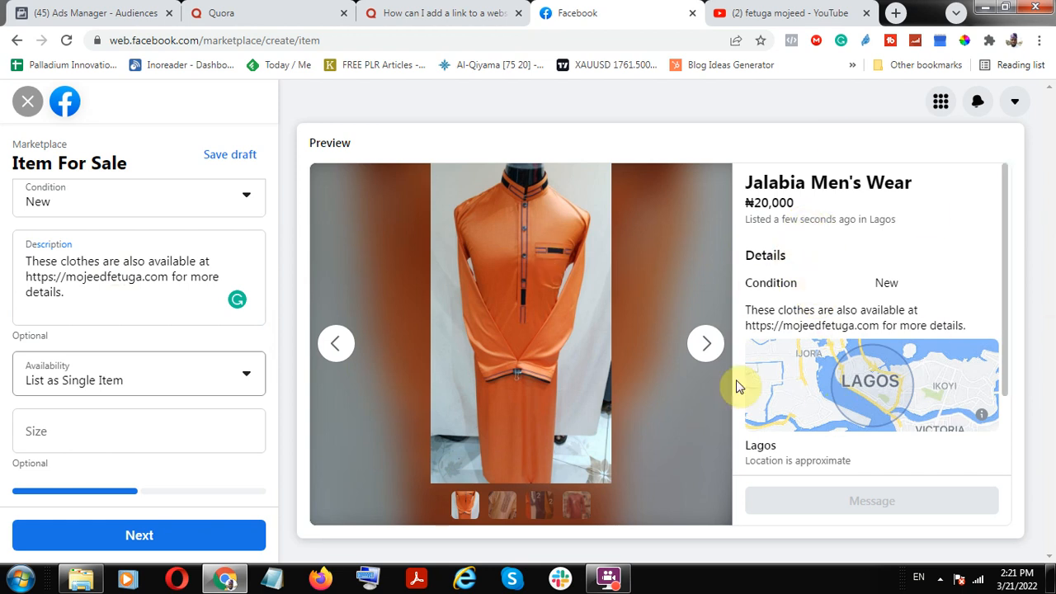
mouse_move(888, 333)
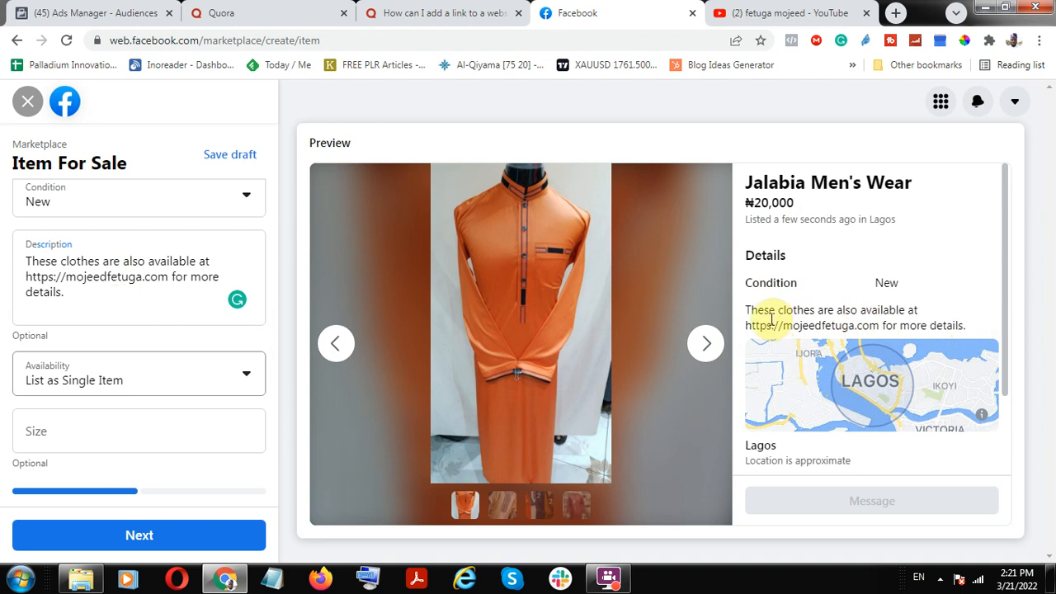
mouse_move(789, 329)
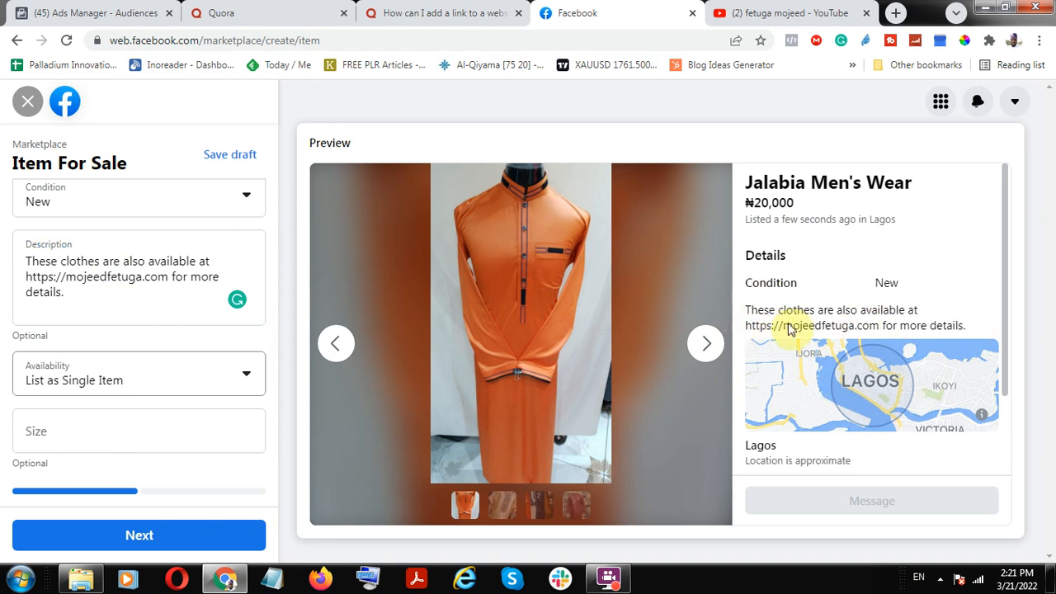
scroll("down", 3)
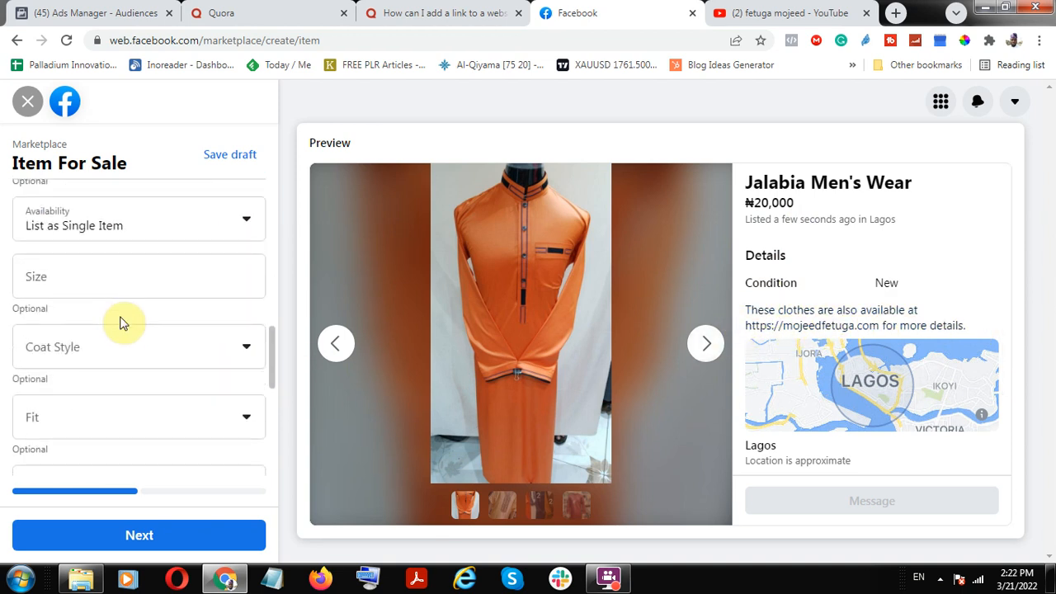
- Set the item's size to 20
left_click(139, 277)
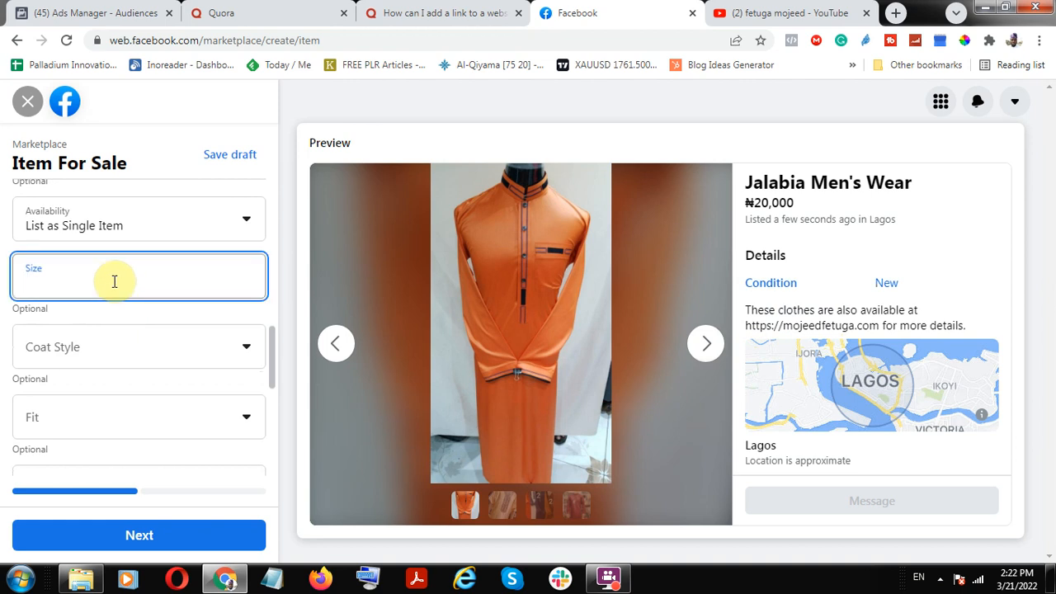
type("1")
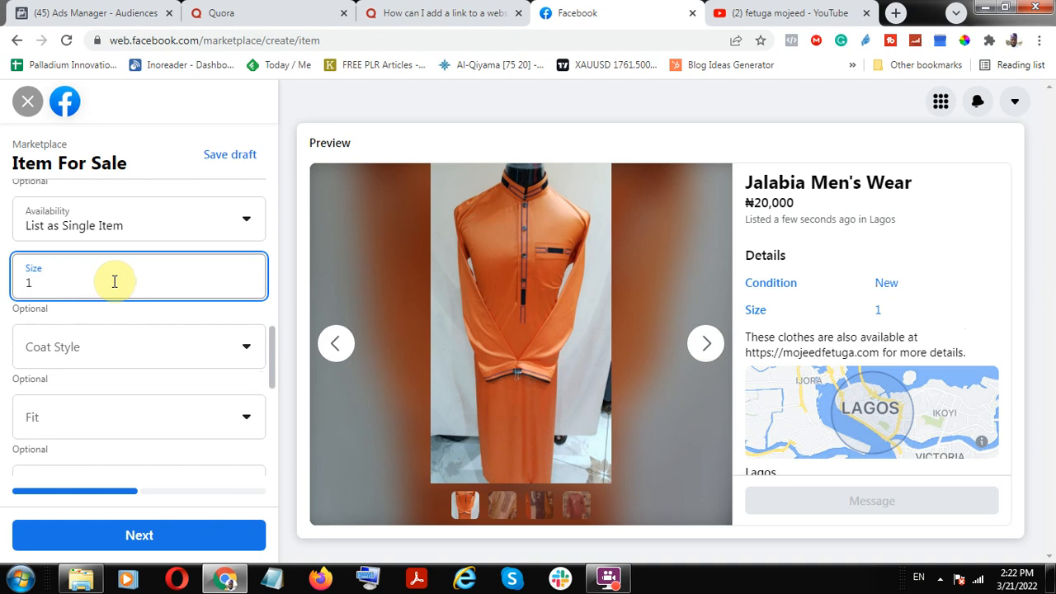
type("2")
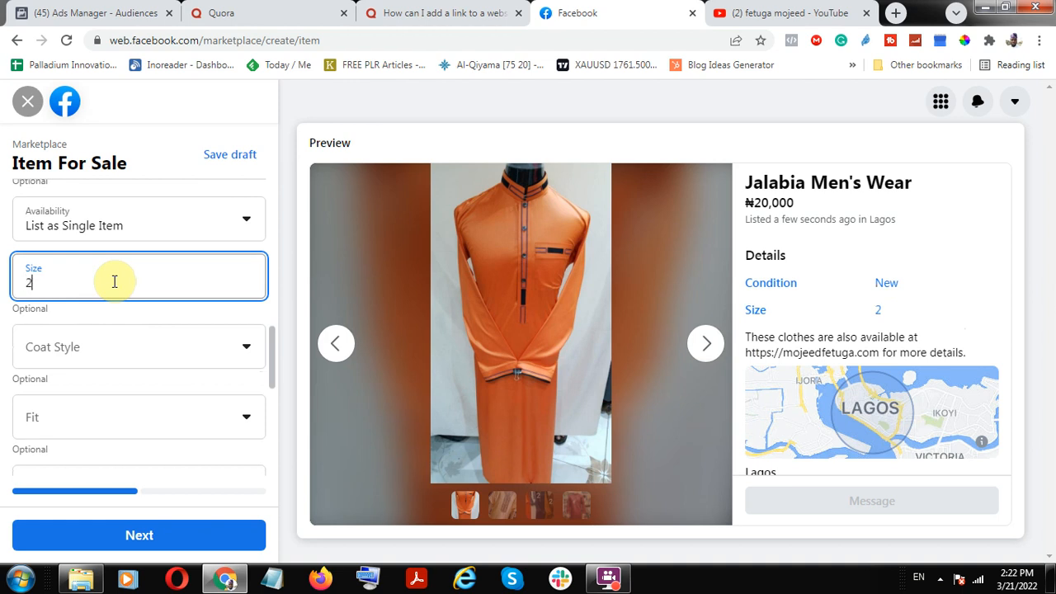
type("0")
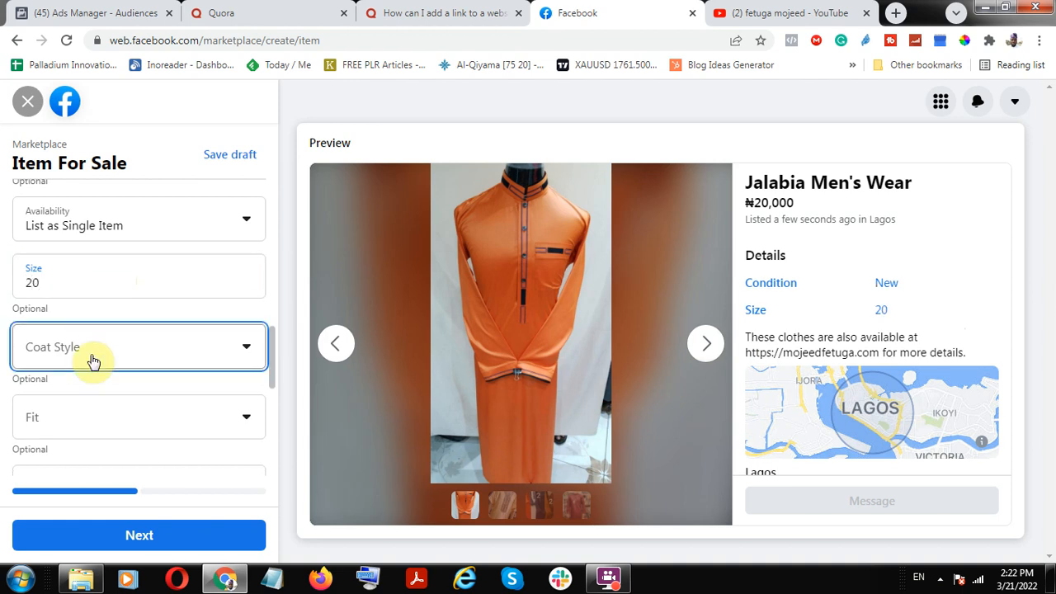
- Review the Coat Style options and advance the listing with Next
left_click(139, 346)
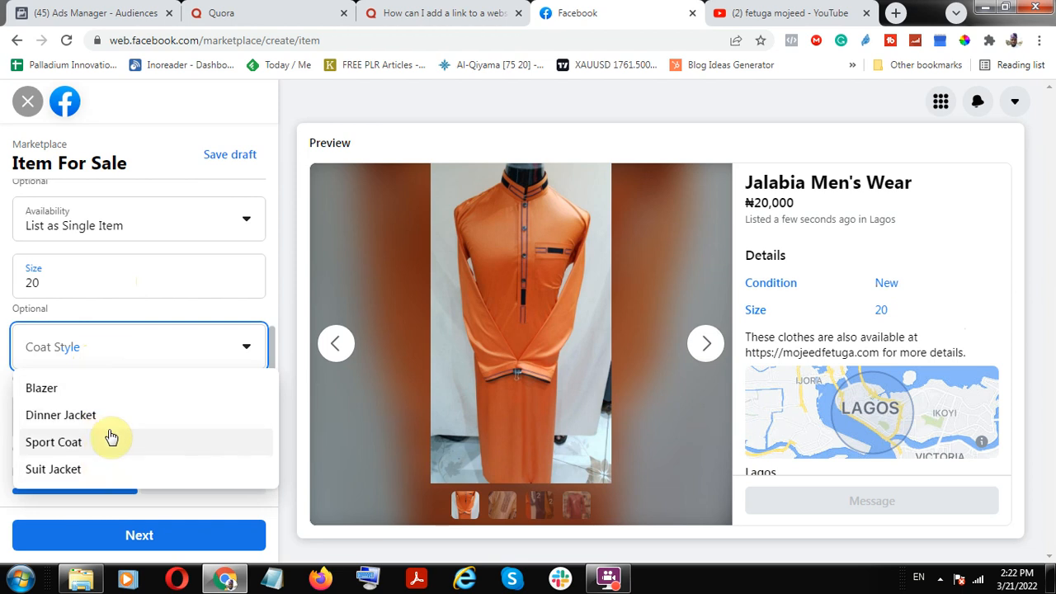
mouse_move(152, 305)
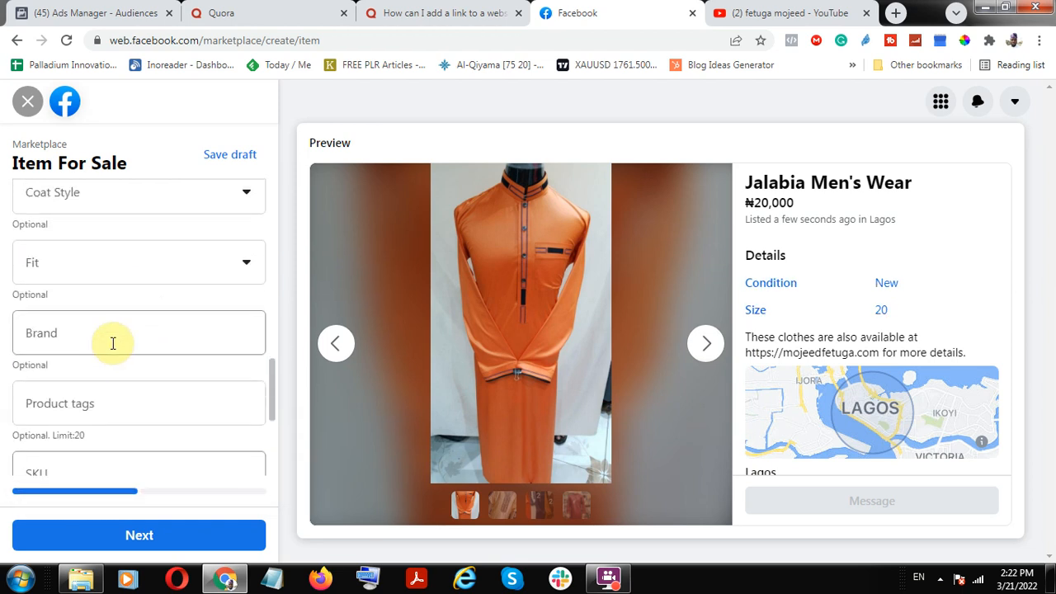
scroll("down", 3)
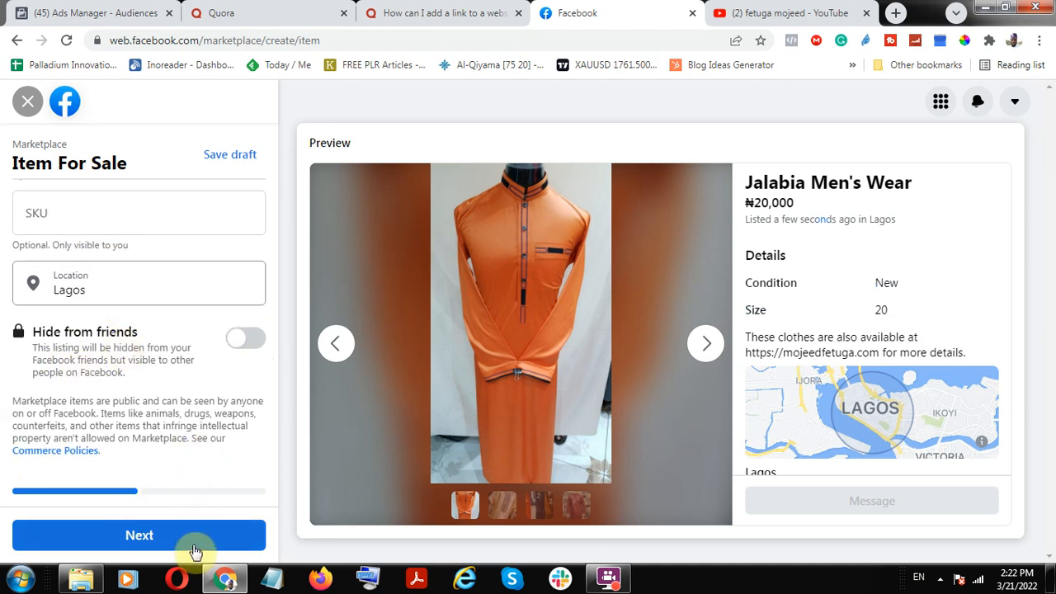
left_click(139, 535)
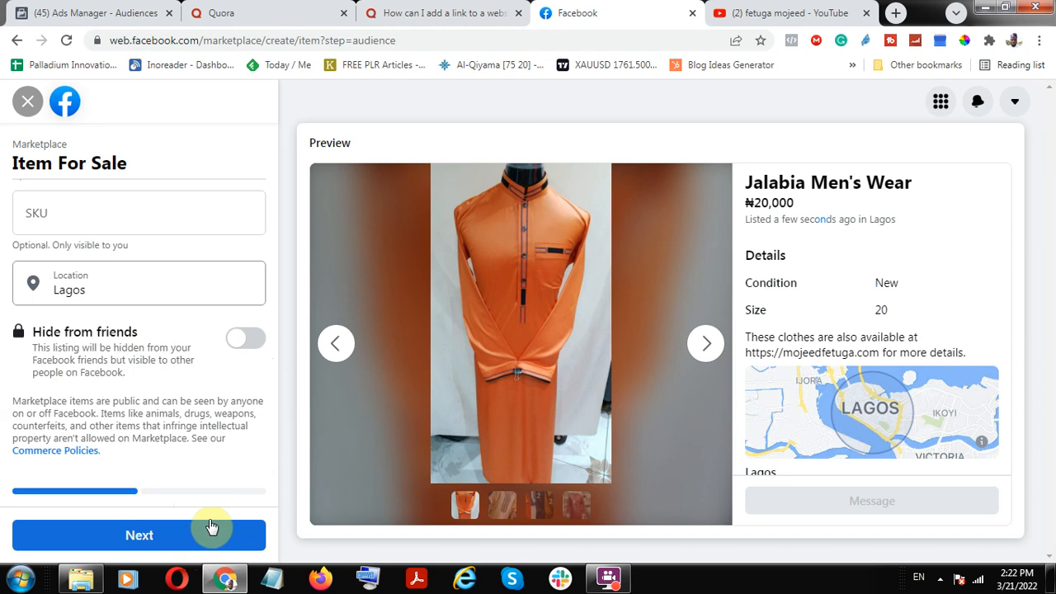
- Reach 'List in more places', keep public Marketplace listing checked, and browse the buy-and-sell groups
left_click(144, 534)
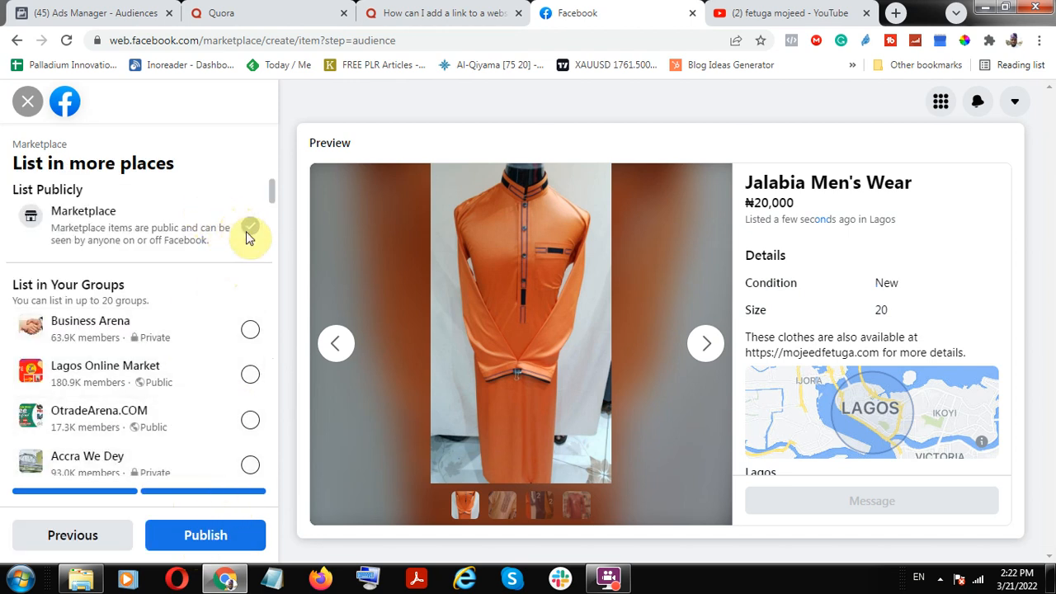
double_click(82, 212)
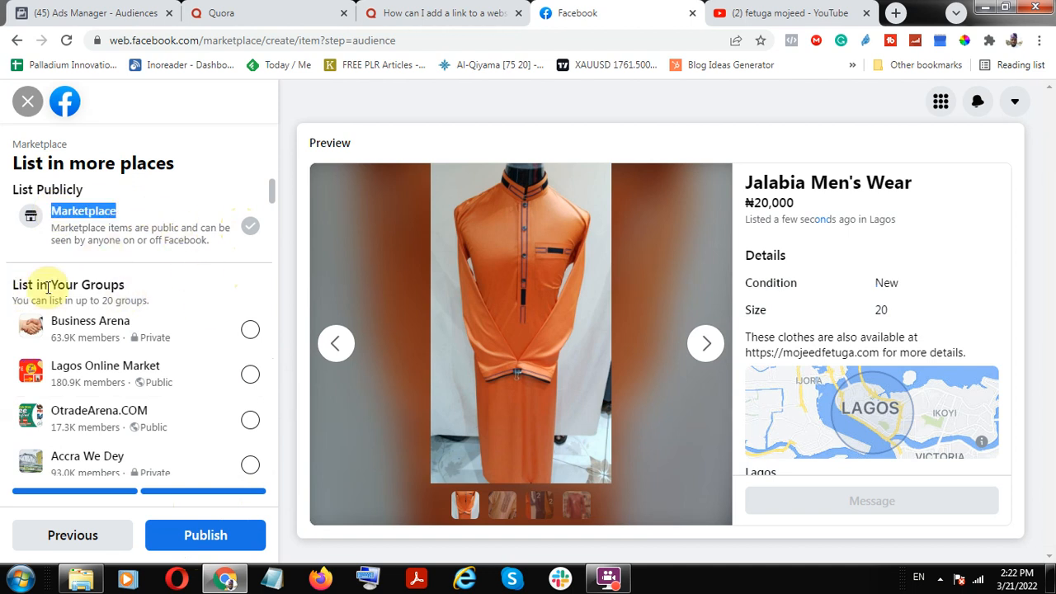
scroll("down", 3)
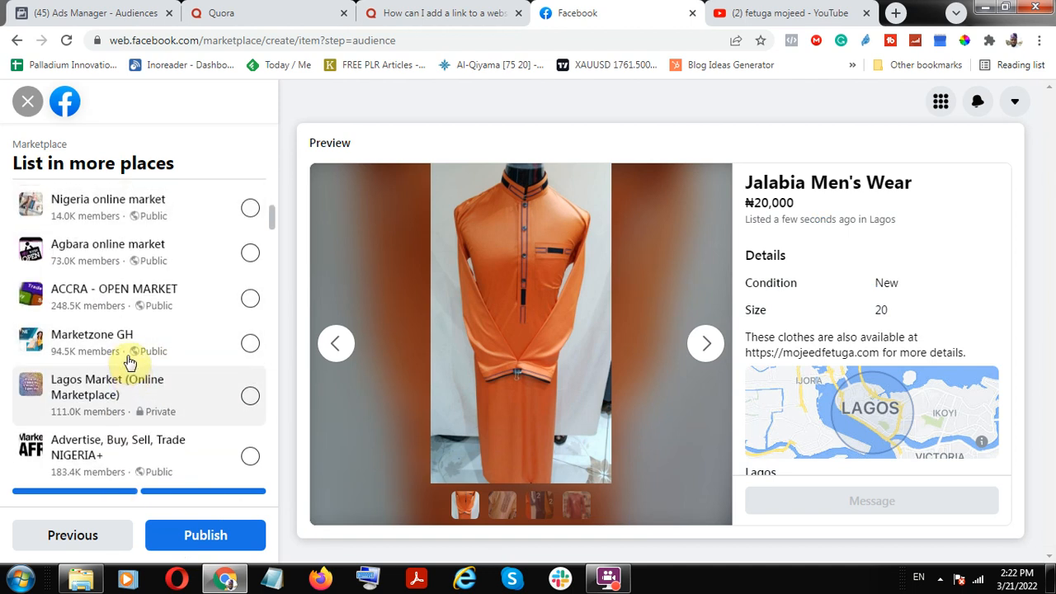
scroll("down", 3)
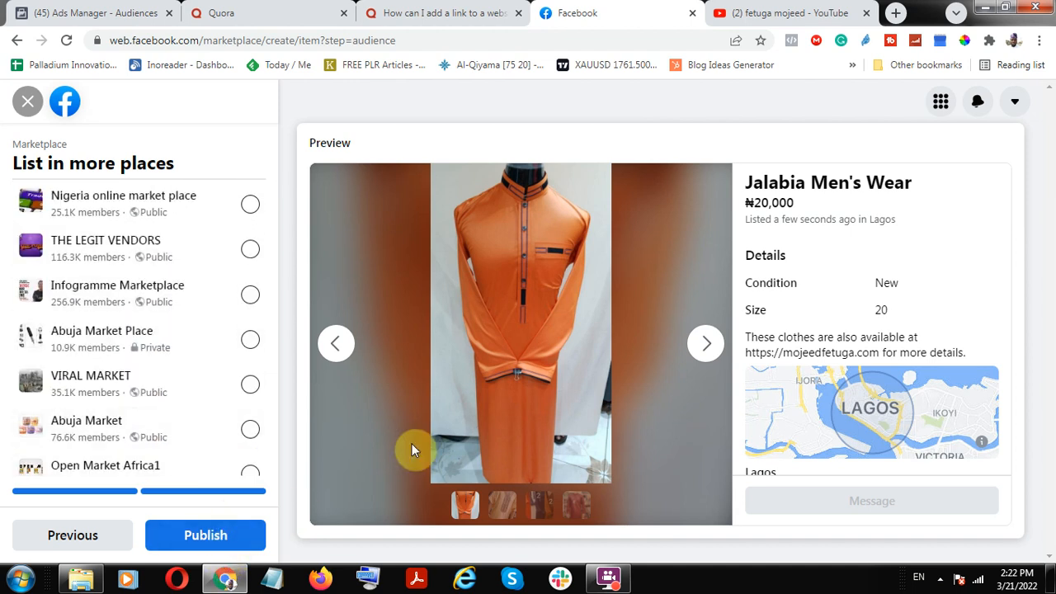
mouse_move(72, 535)
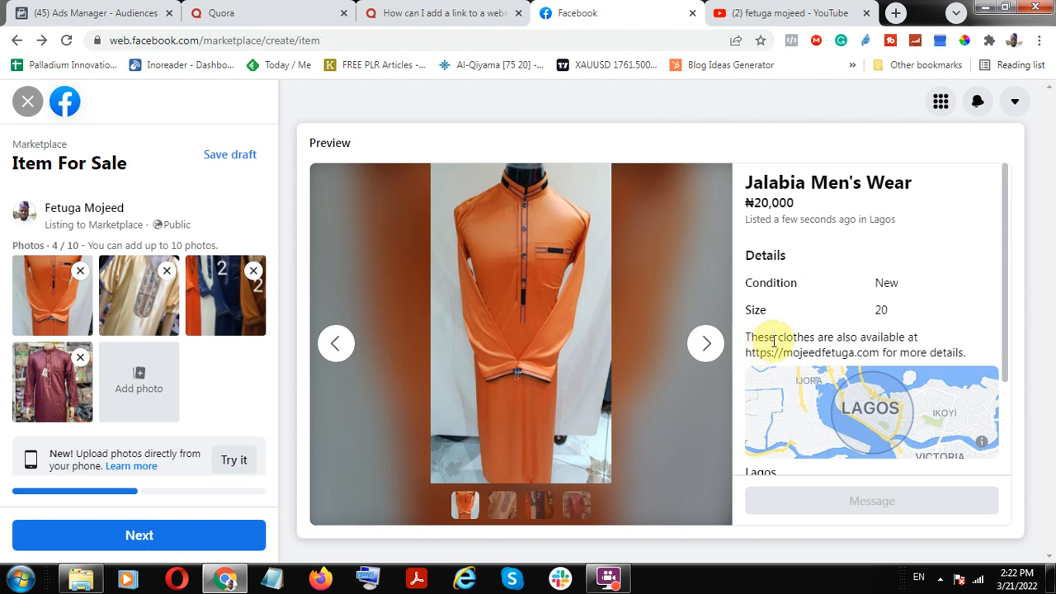
- Scroll the listing preview down to the seller information, then return to the Quora question page
scroll("down", 3)
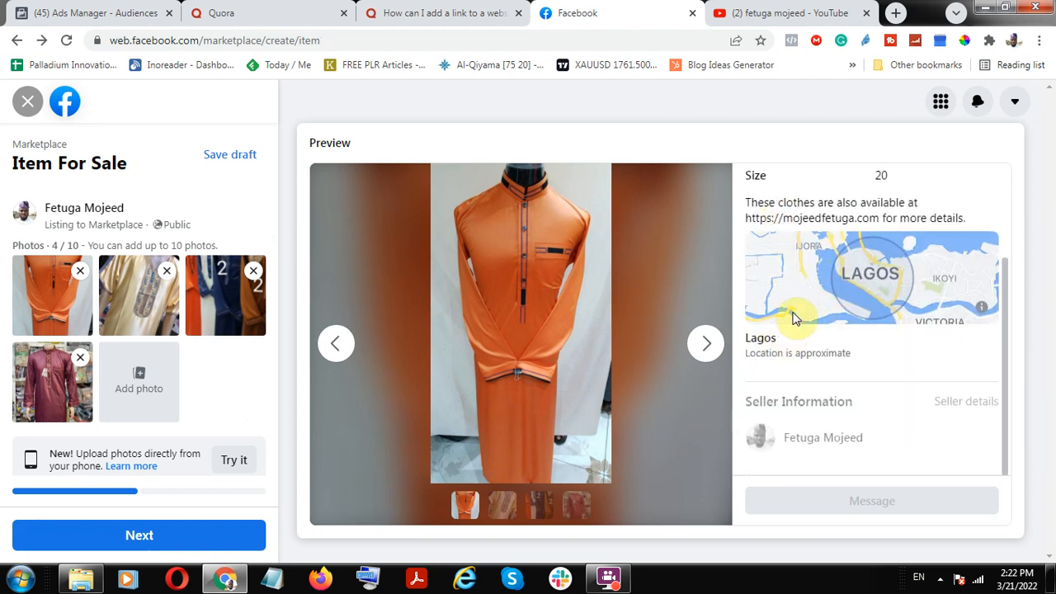
mouse_move(793, 211)
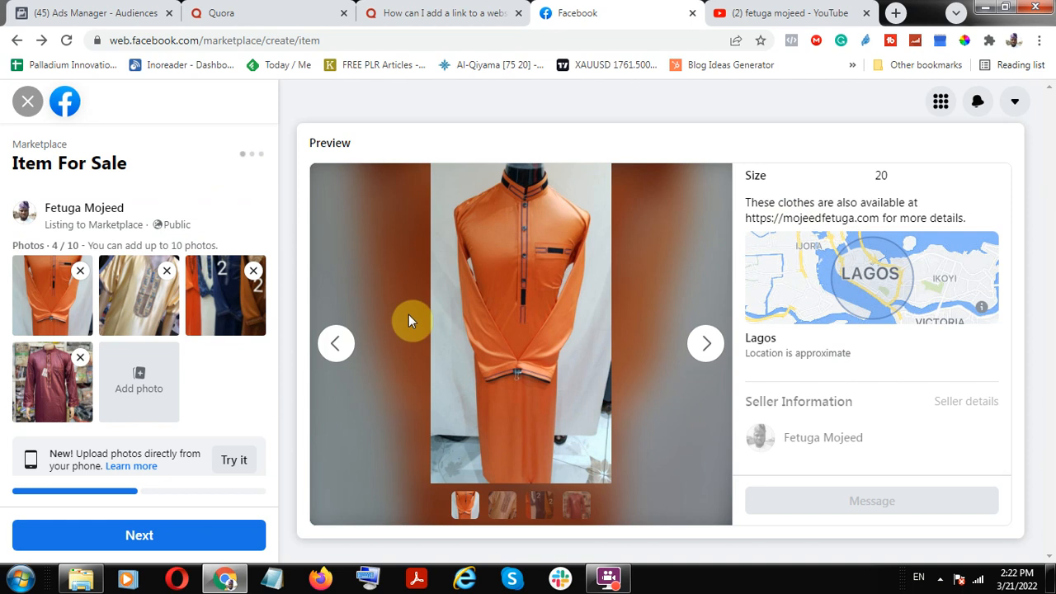
mouse_move(528, 348)
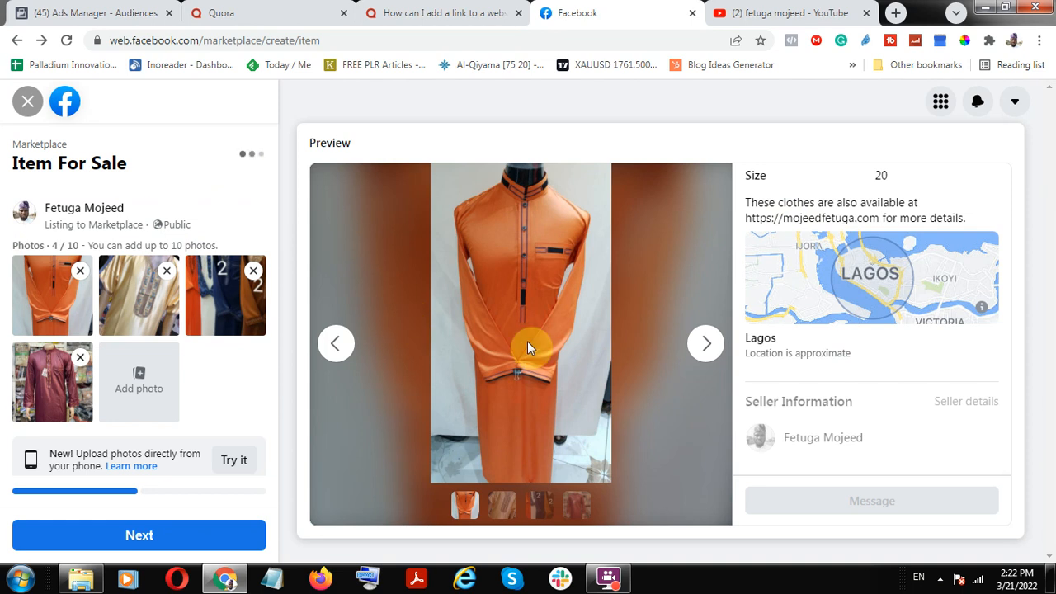
left_click(248, 13)
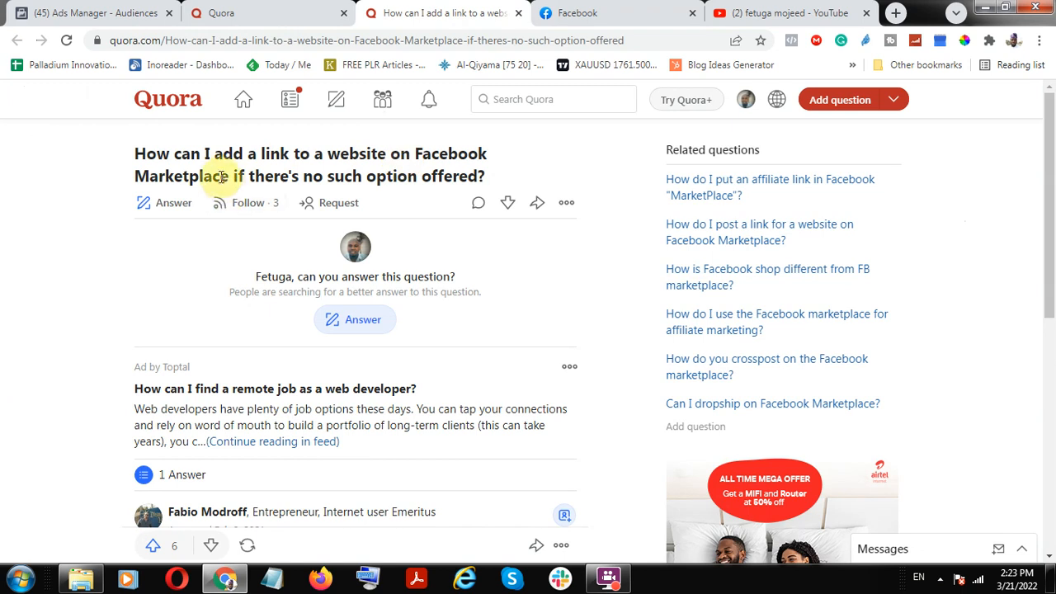
mouse_move(525, 168)
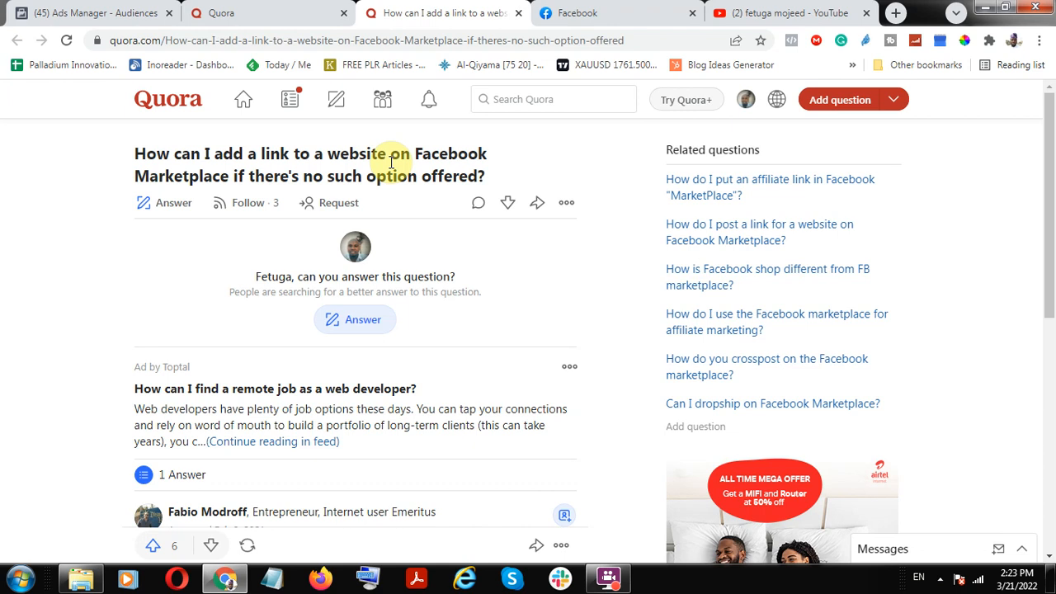
mouse_move(439, 255)
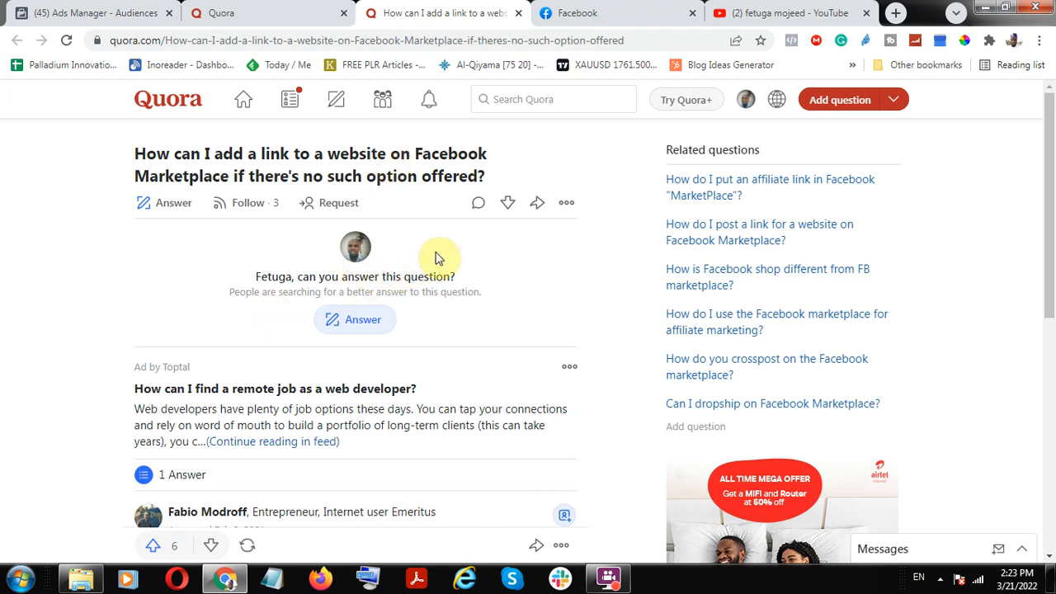
mouse_move(835, 16)
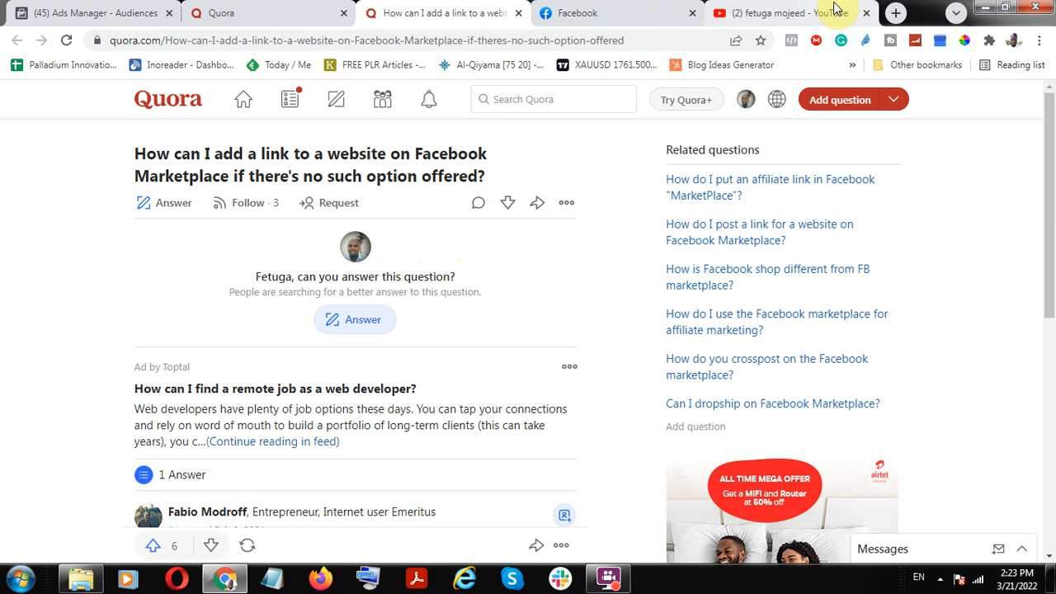
- Switch from the Quora question to the YouTube channel's Videos page
left_click(784, 13)
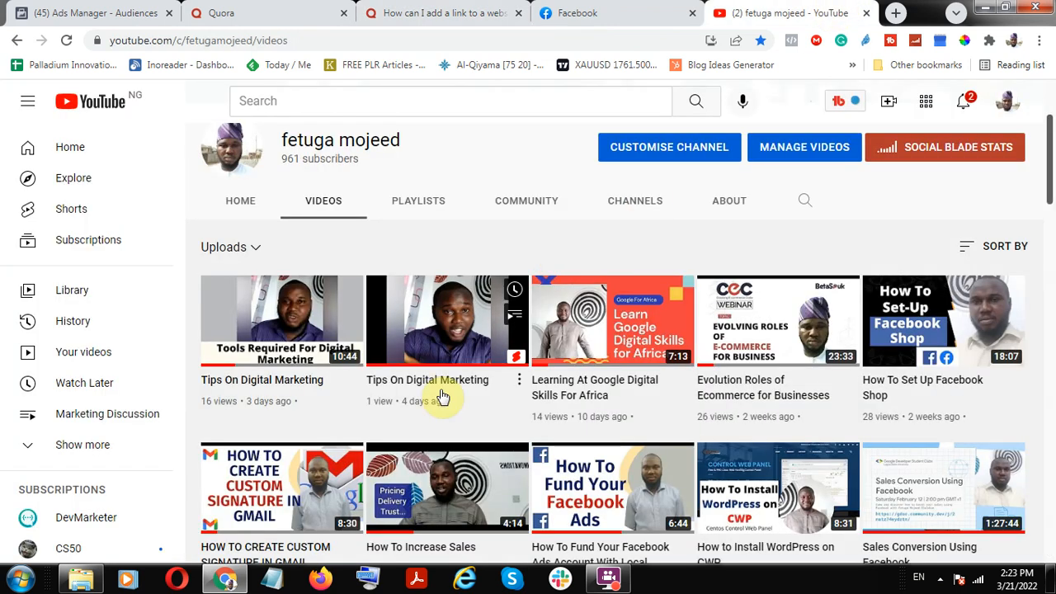